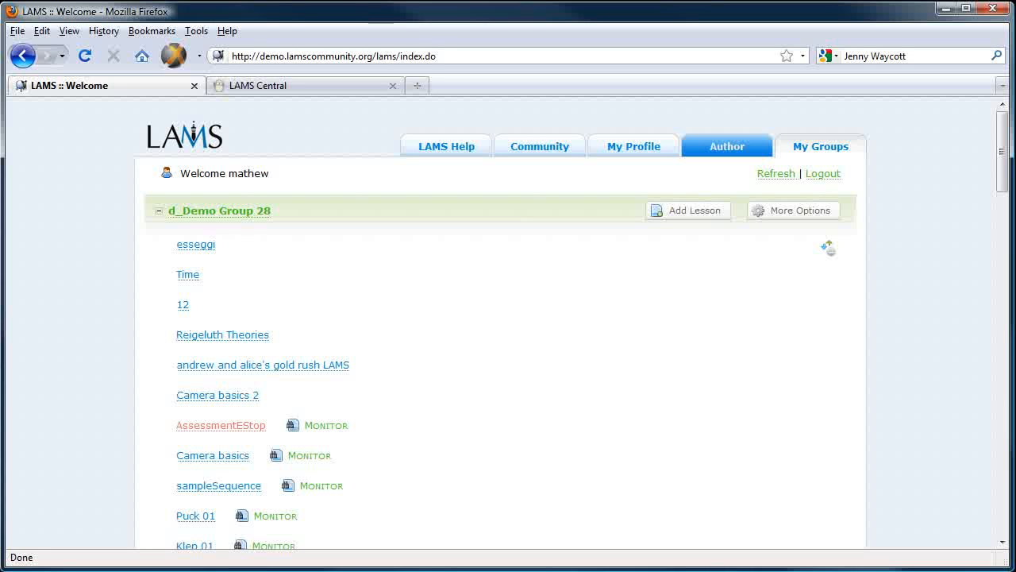
pyautogui.moveTo(726, 146)
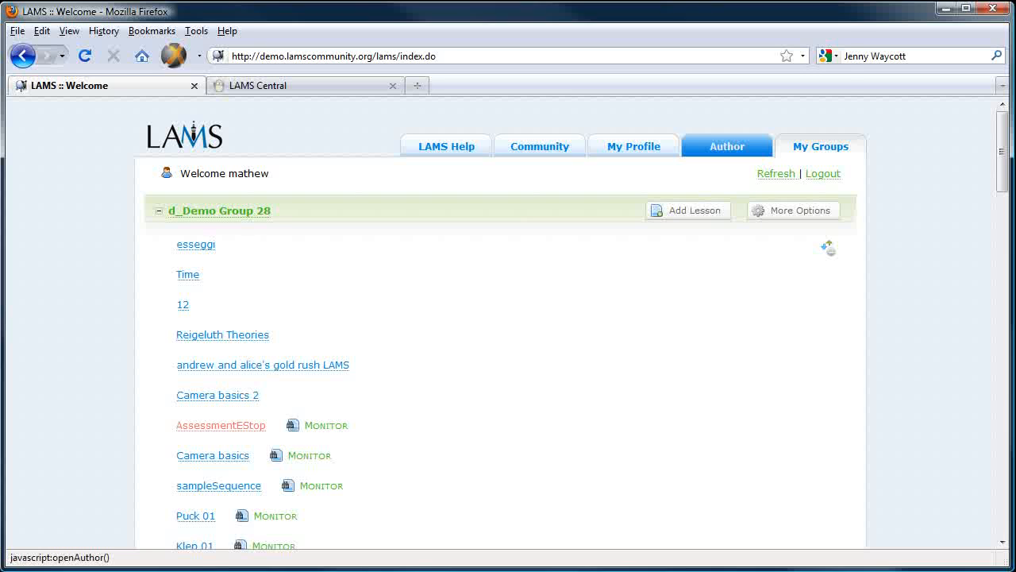
# Launch the LAMS authoring window from the Author tab on My Groups.
pyautogui.click(727, 146)
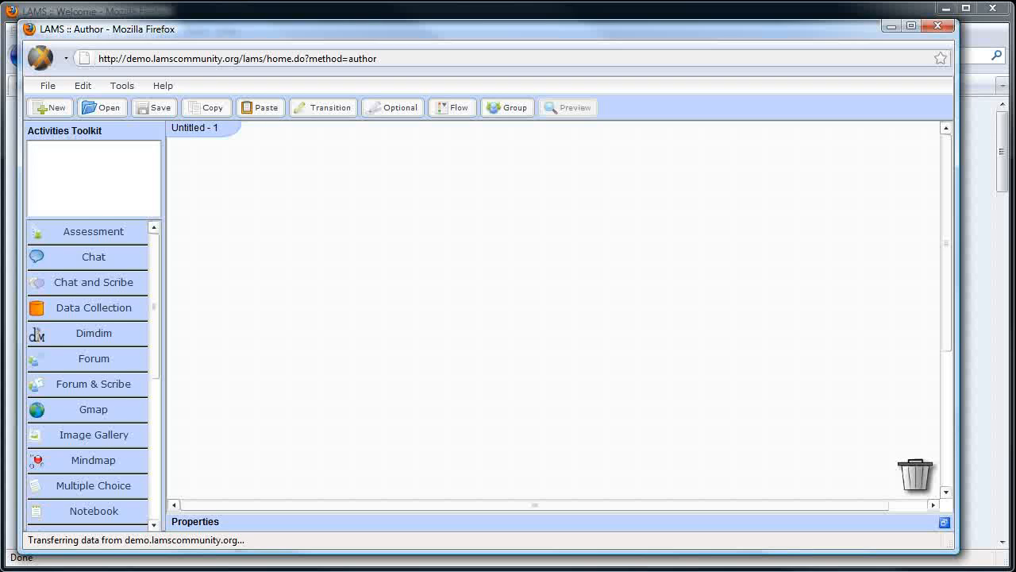
# Place a Noticeboard activity on the canvas and bring up its options menu.
pyautogui.scroll(-3)
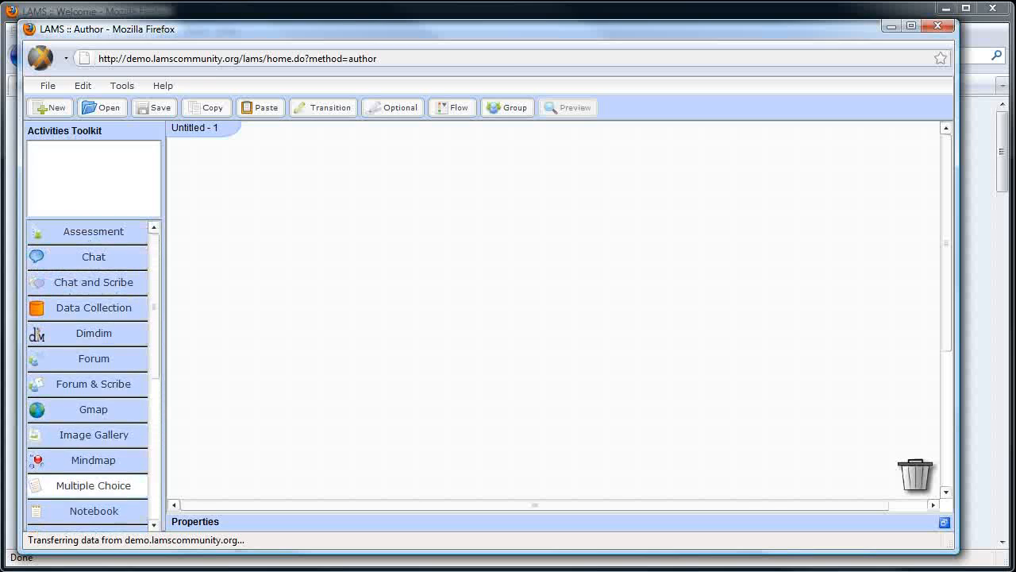
pyautogui.scroll(-3)
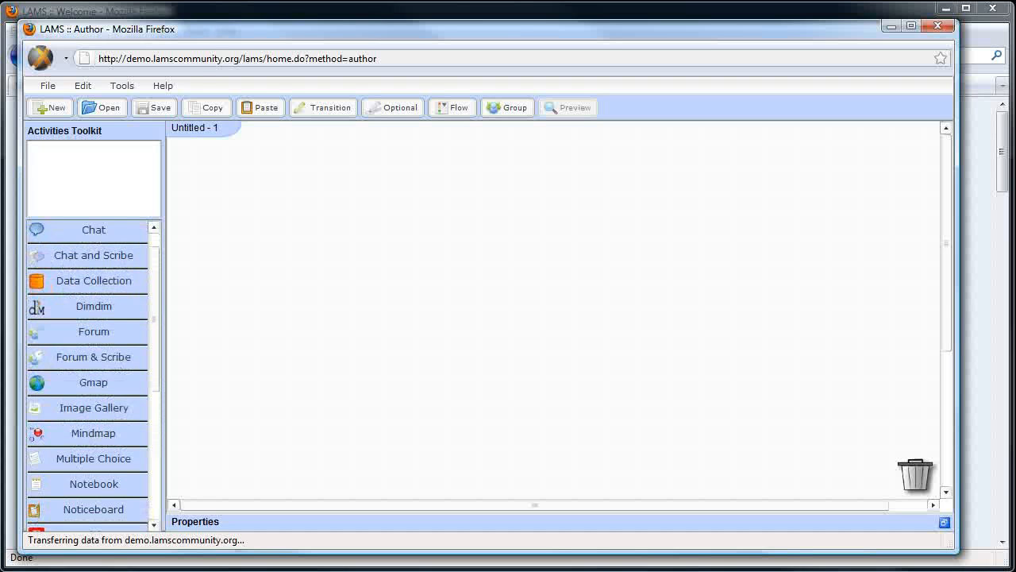
pyautogui.scroll(-3)
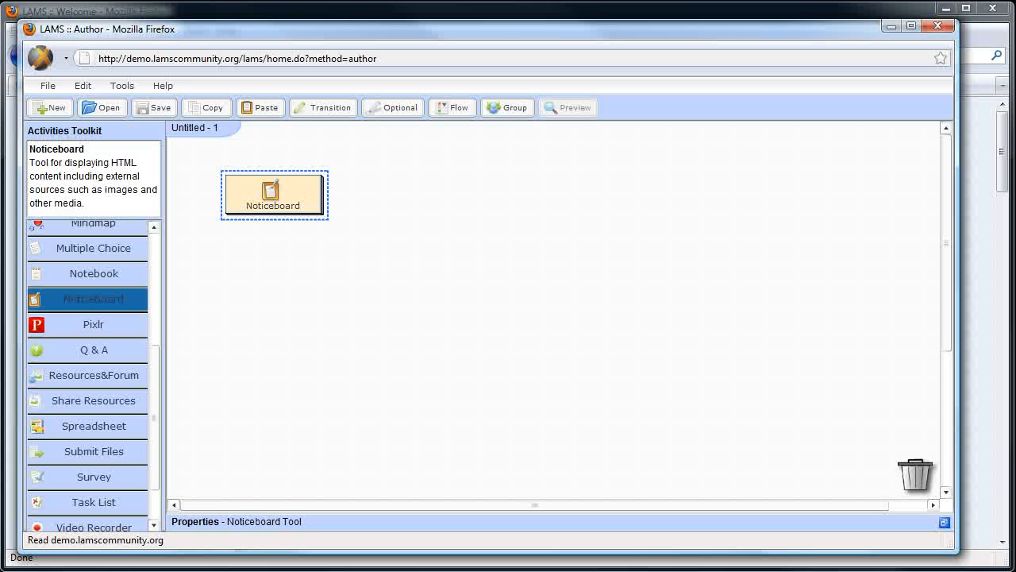
pyautogui.rightClick(274, 194)
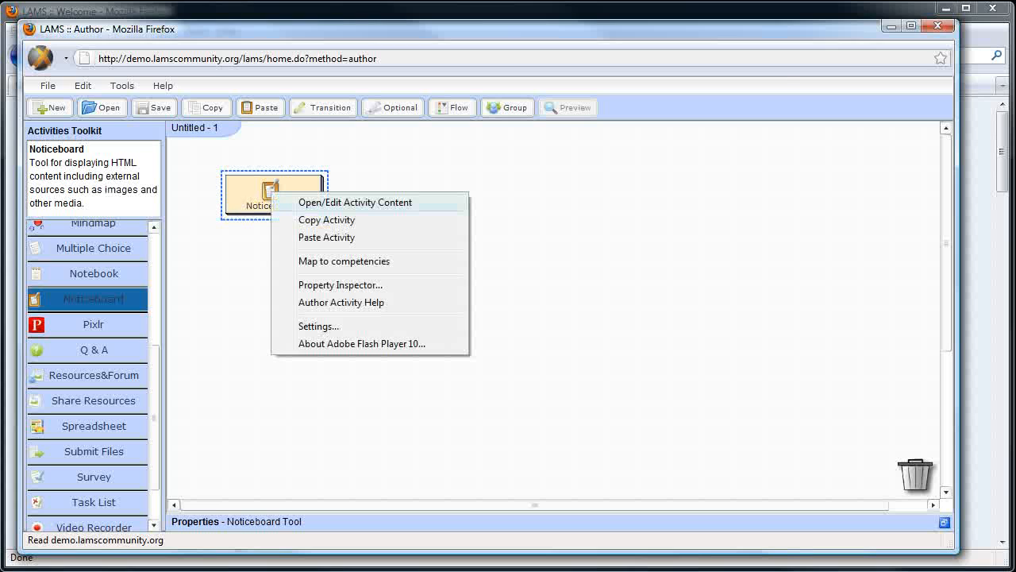
pyautogui.click(354, 202)
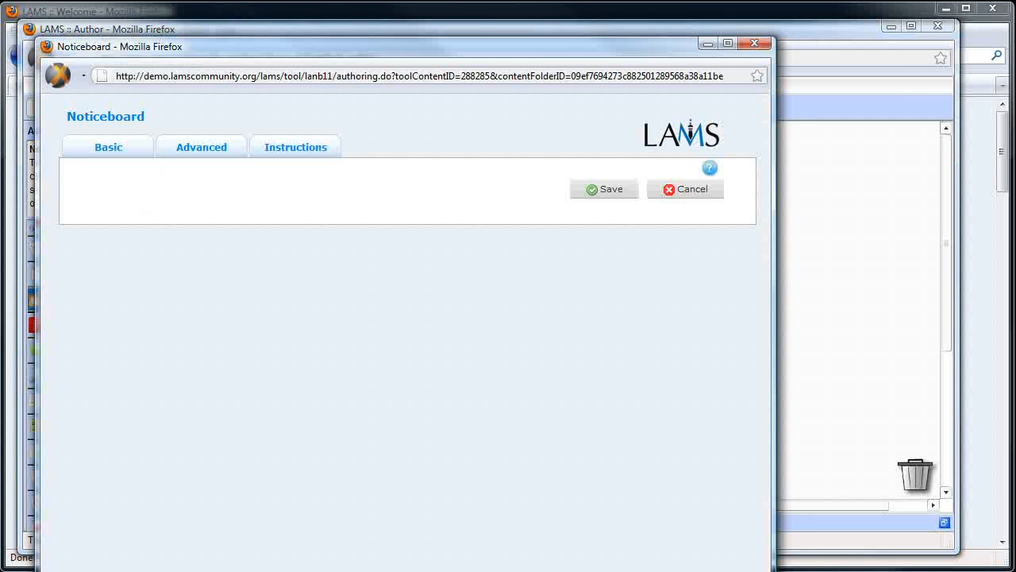
pyautogui.click(108, 147)
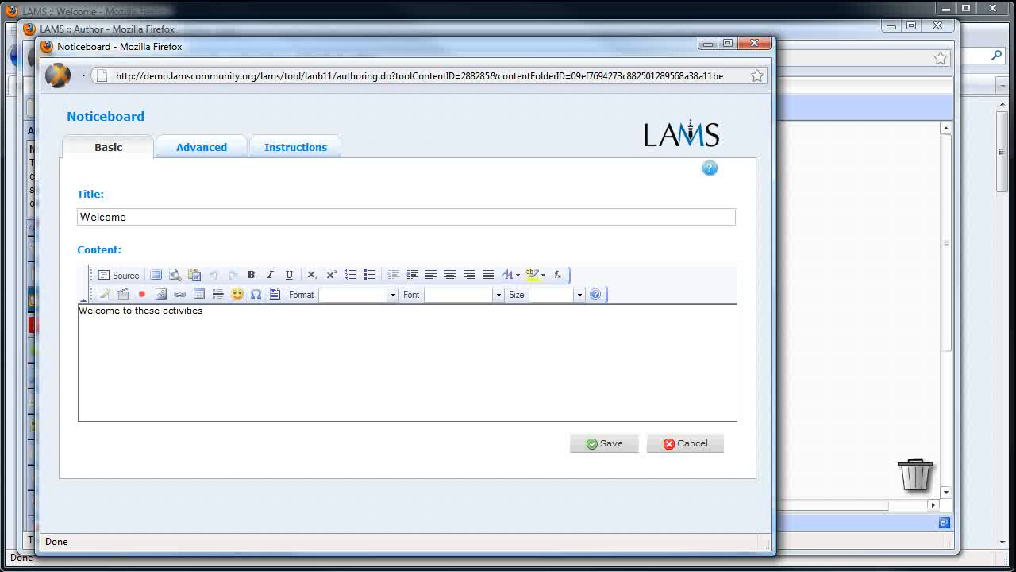
pyautogui.click(201, 147)
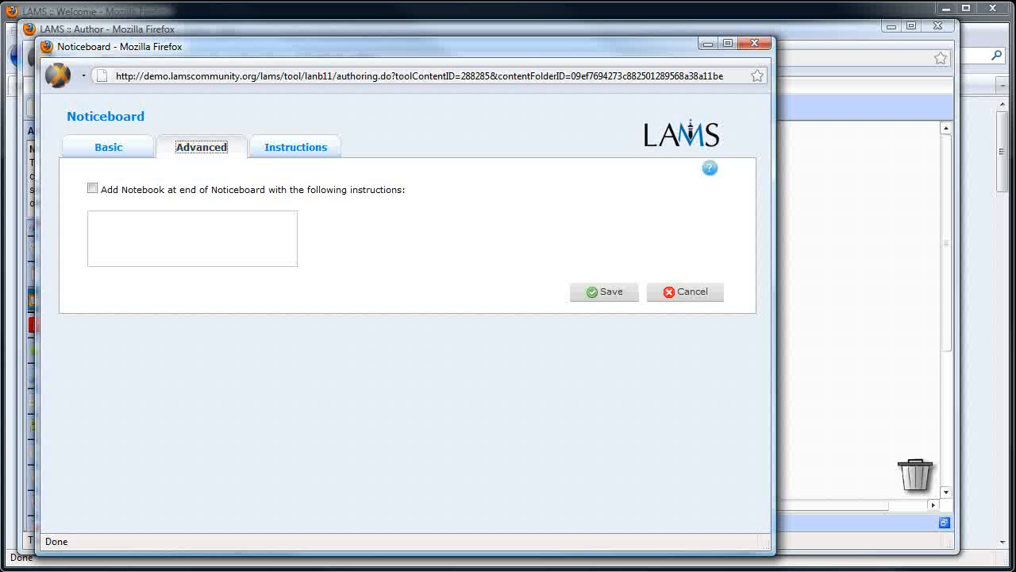
pyautogui.click(295, 147)
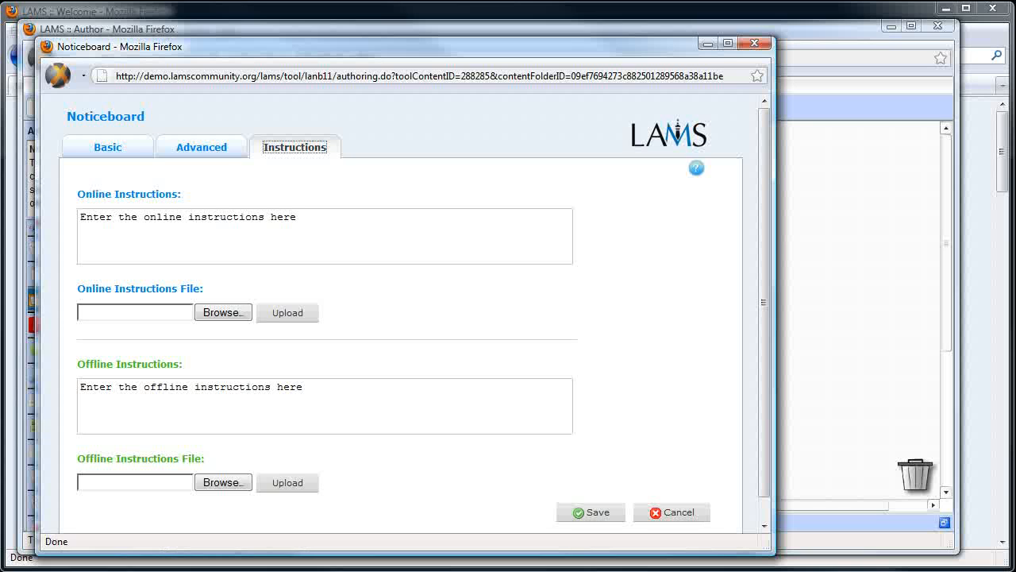
pyautogui.click(671, 511)
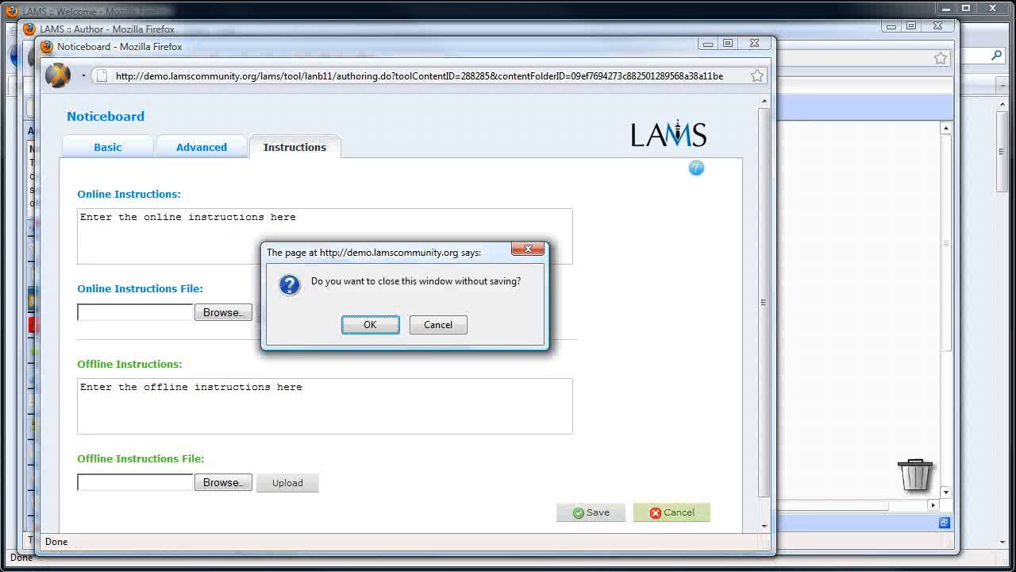
pyautogui.click(370, 323)
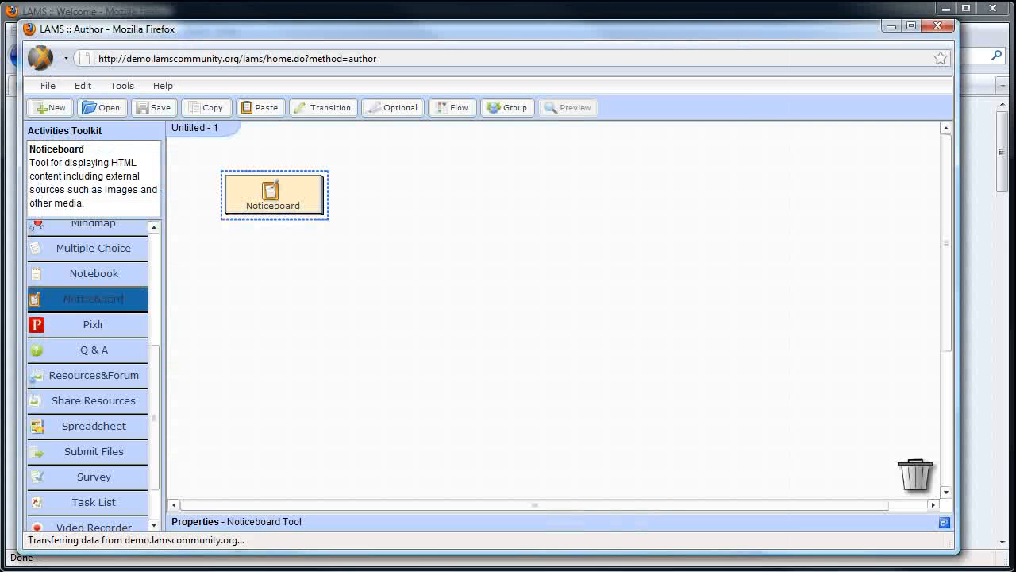
# Drag Q & A and Notebook beside the Noticeboard, and Spreadsheet below Notebook.
pyautogui.scroll(-3)
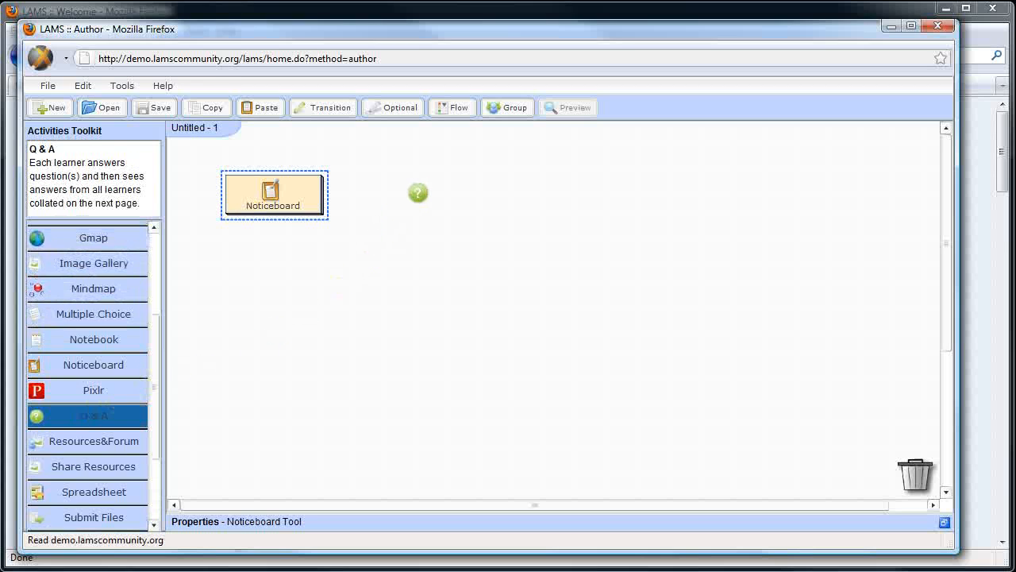
pyautogui.moveTo(418, 193); pyautogui.dragTo(425, 192)
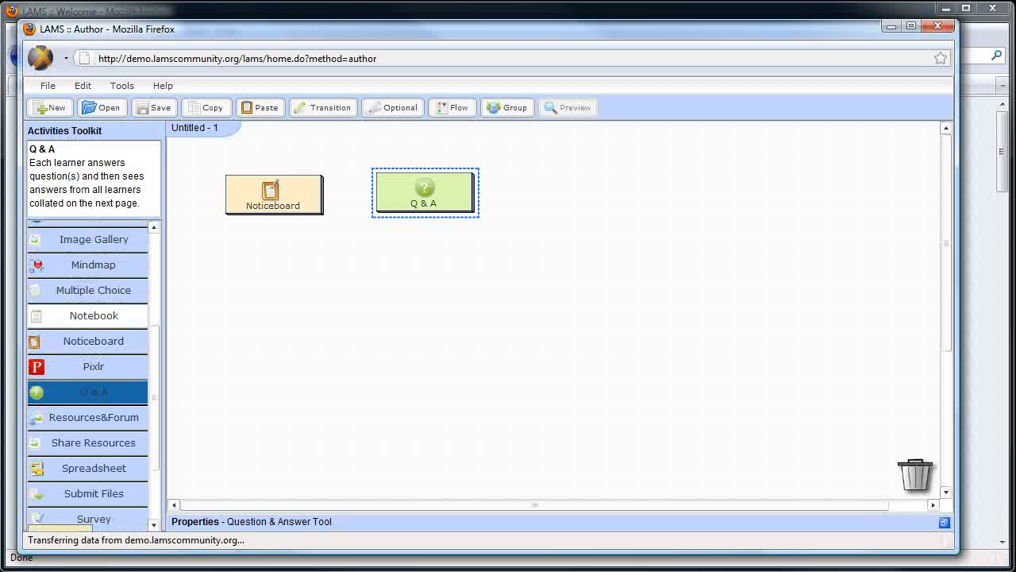
pyautogui.moveTo(87, 316); pyautogui.dragTo(565, 189)
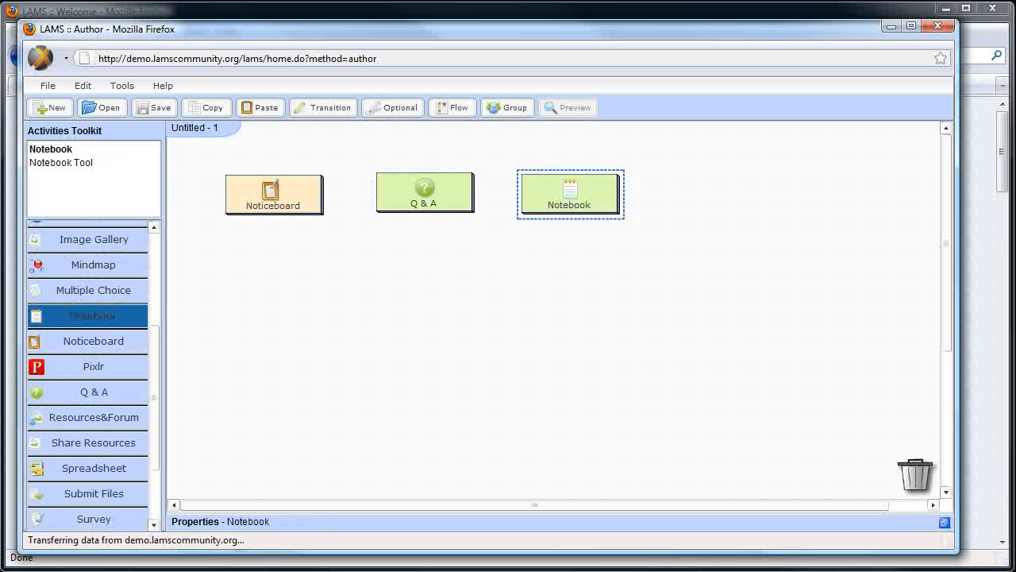
pyautogui.scroll(-3)
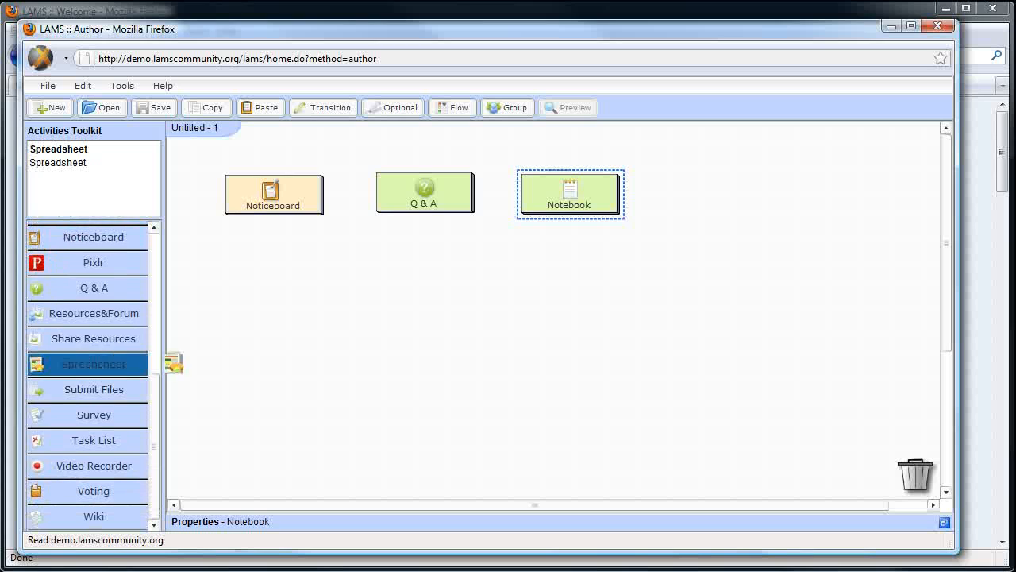
pyautogui.moveTo(173, 363); pyautogui.dragTo(569, 297)
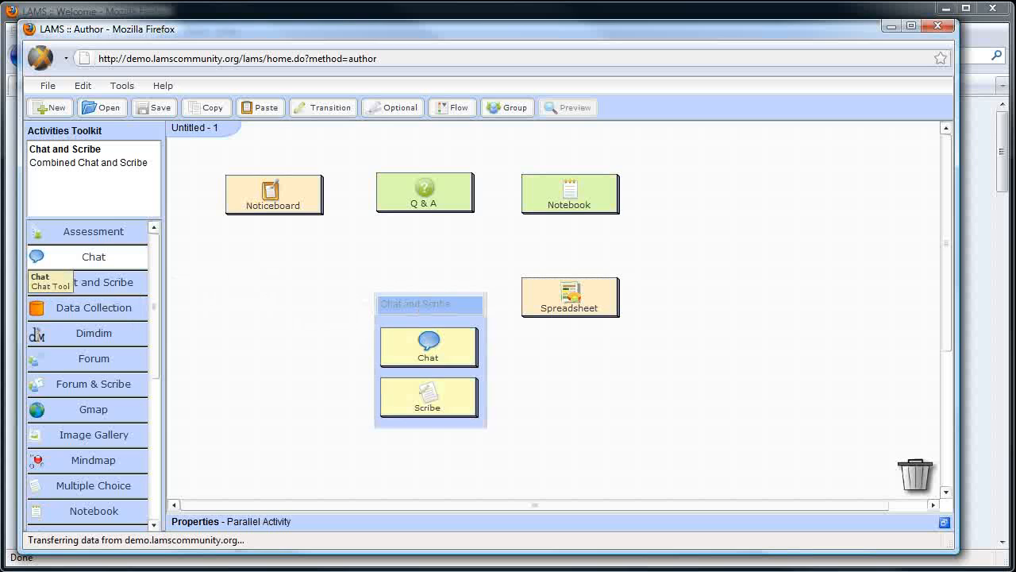
pyautogui.scroll(-3)
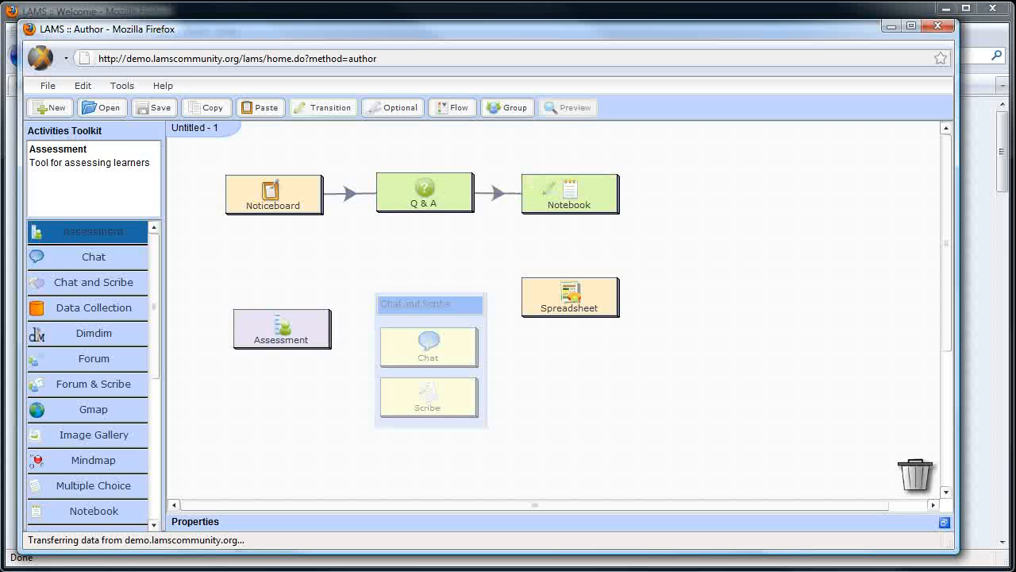
# Connect the activities in order with transitions, then select Q & A.
pyautogui.moveTo(569, 194); pyautogui.dragTo(569, 296)
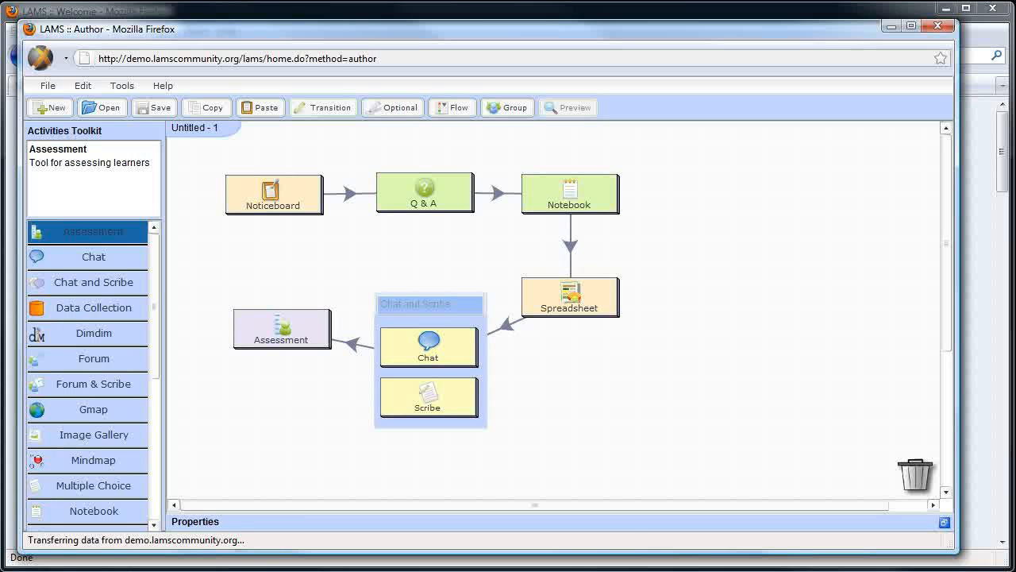
pyautogui.click(425, 193)
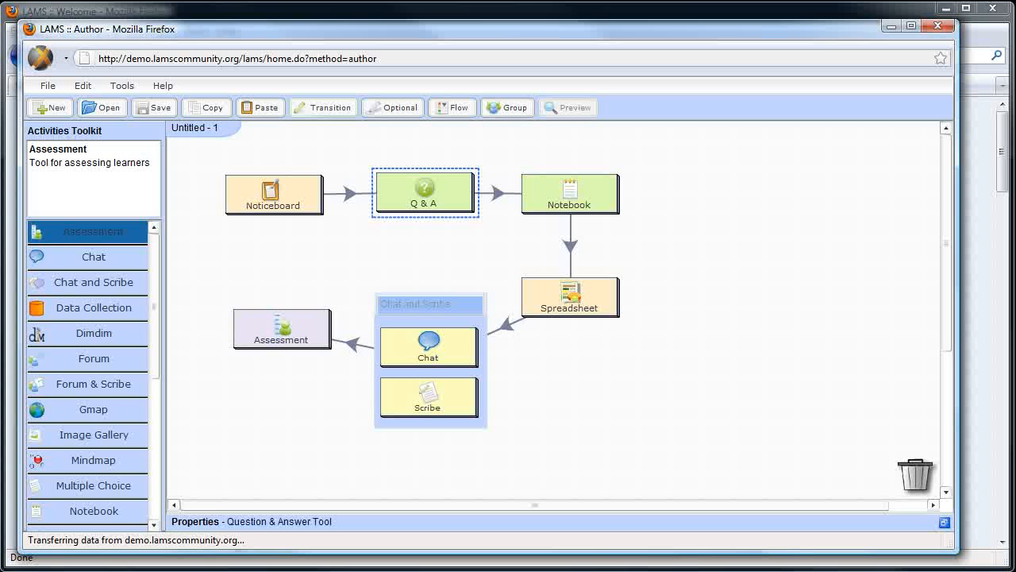
pyautogui.rightClick(425, 193)
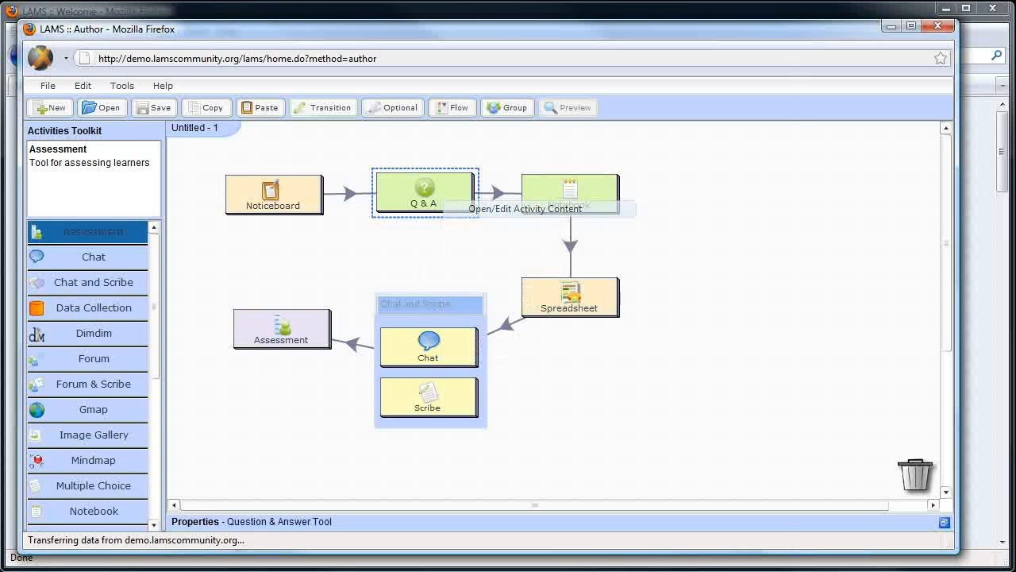
pyautogui.doubleClick(423, 191)
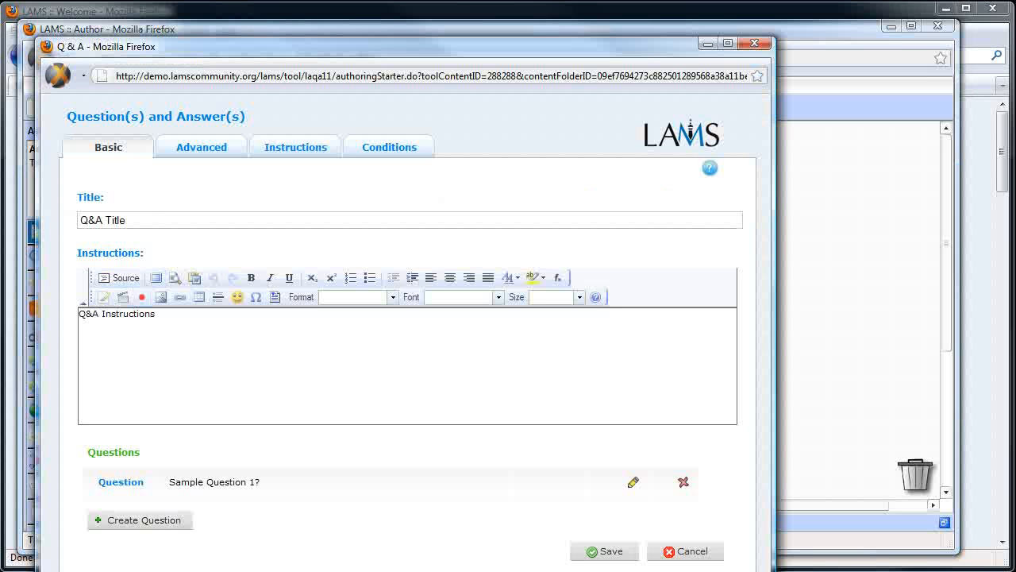
pyautogui.click(201, 147)
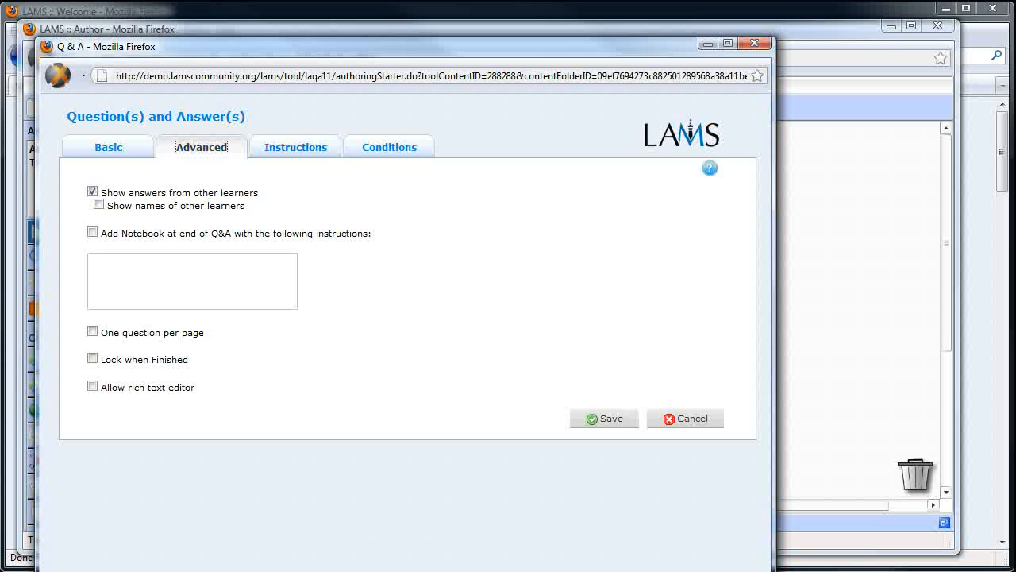
pyautogui.click(389, 147)
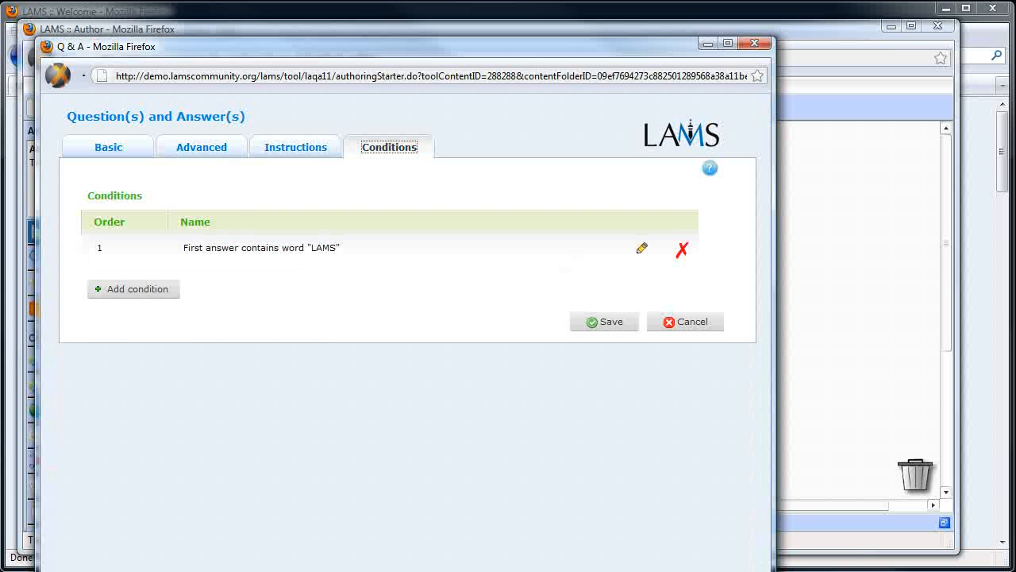
pyautogui.click(108, 147)
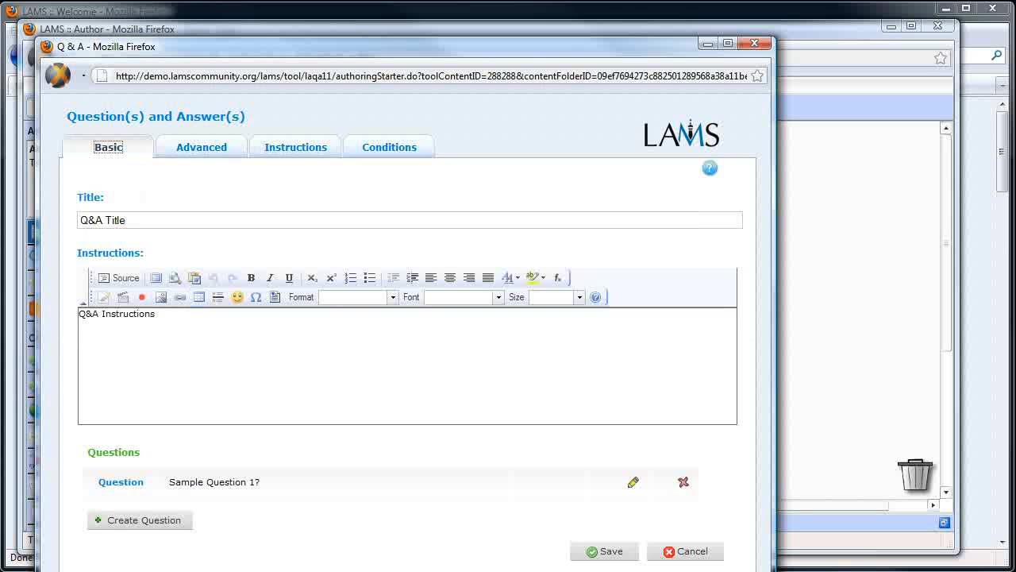
# Create a new Q&A question reading 'How many cats on the table?'.
pyautogui.scroll(-3)
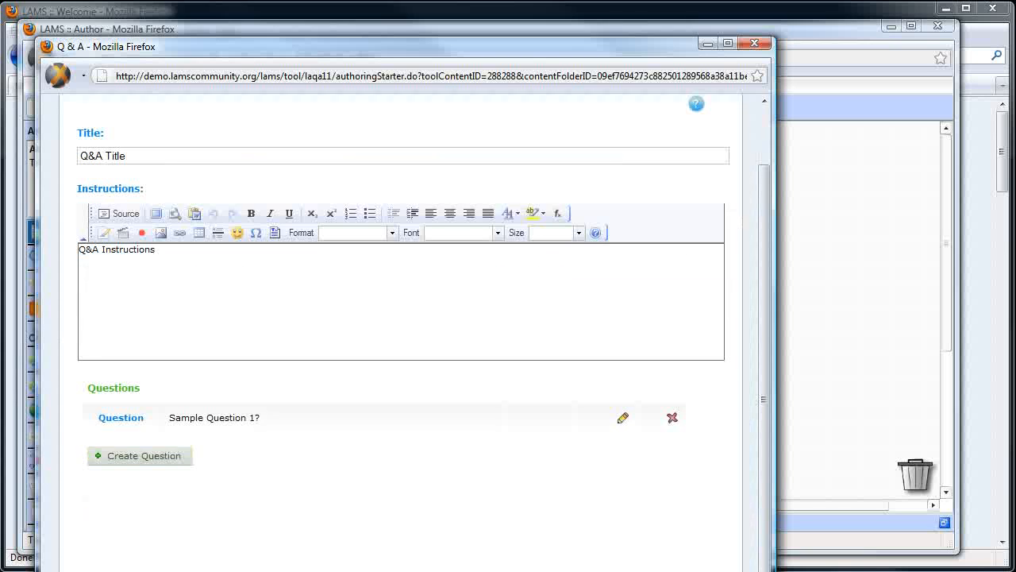
pyautogui.click(139, 455)
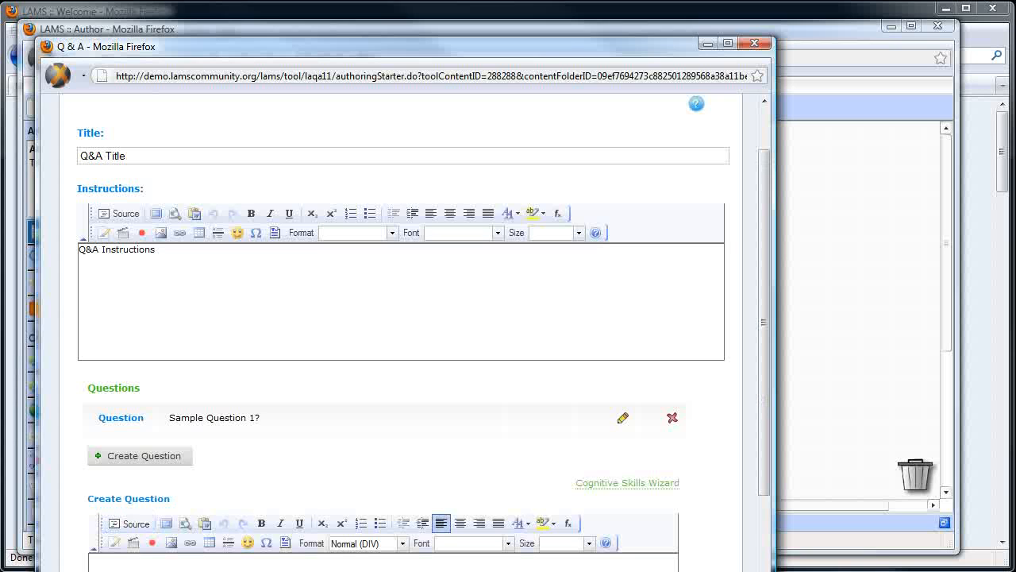
pyautogui.click(157, 249)
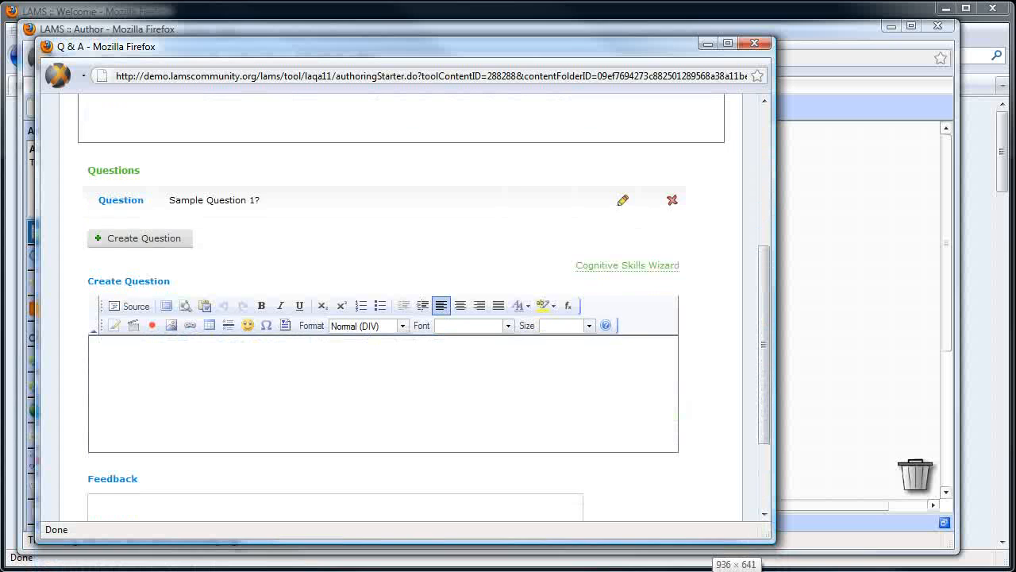
pyautogui.scroll(-3)
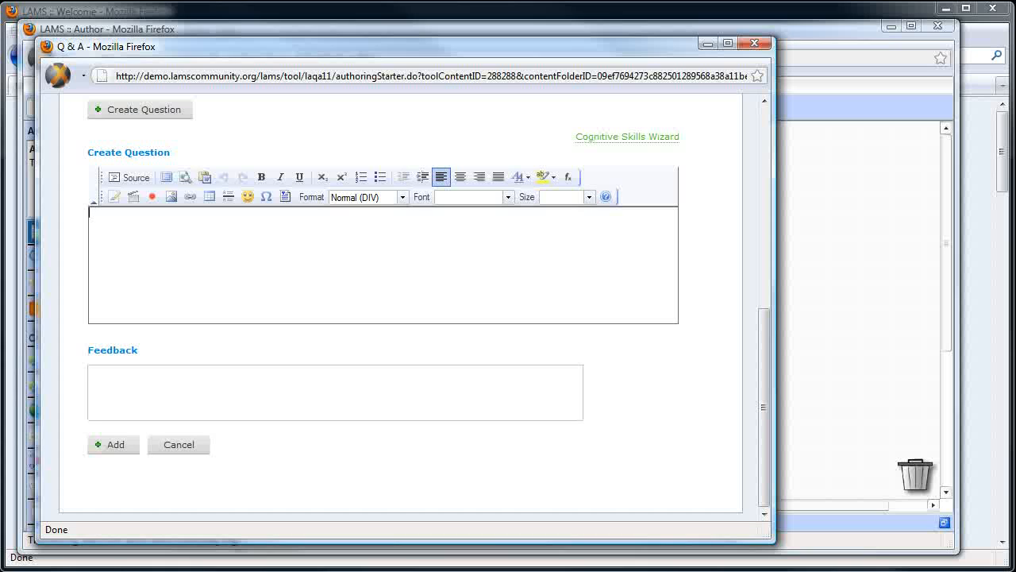
pyautogui.write('How many c')
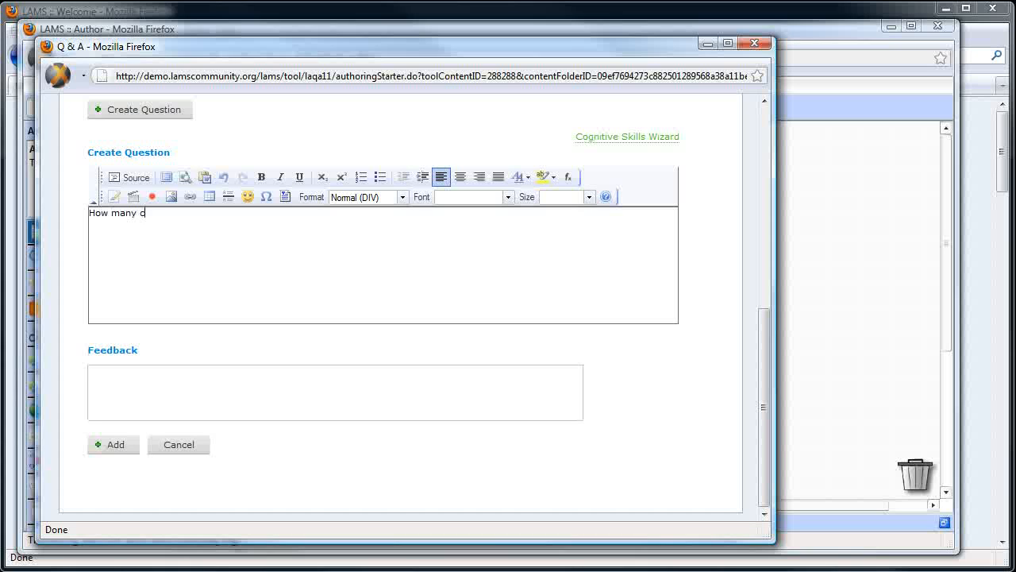
pyautogui.write('ats on the tabl')
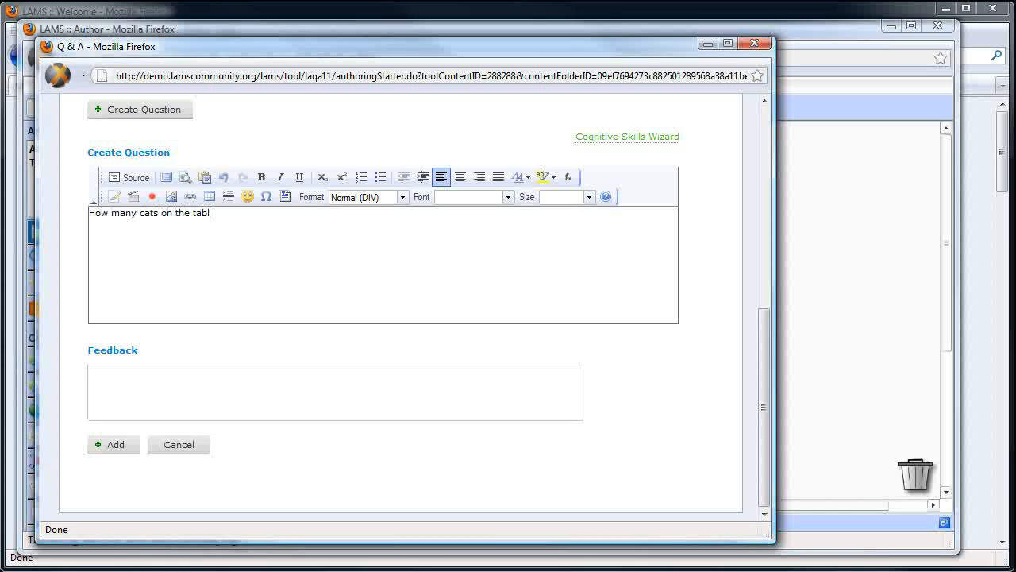
pyautogui.write('e?')
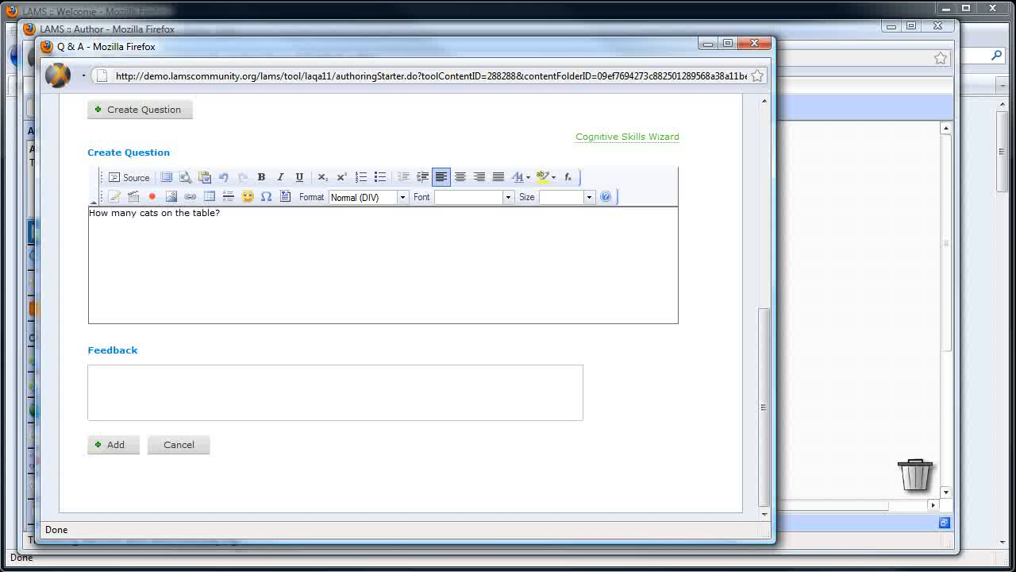
# Add feedback 'Well done....', add the question, save, and dismiss the confirmation.
pyautogui.write('Well done...')
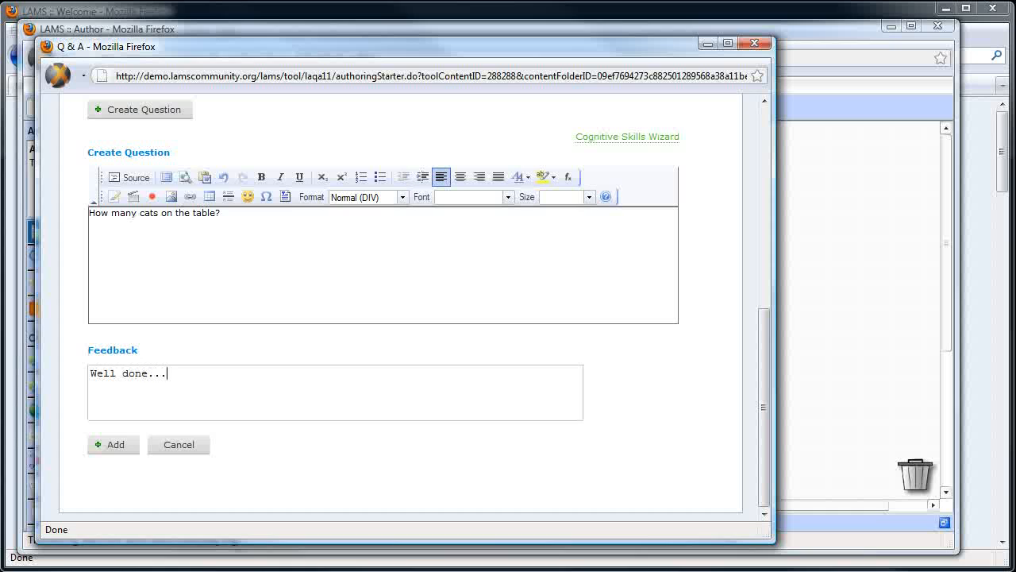
pyautogui.write('.')
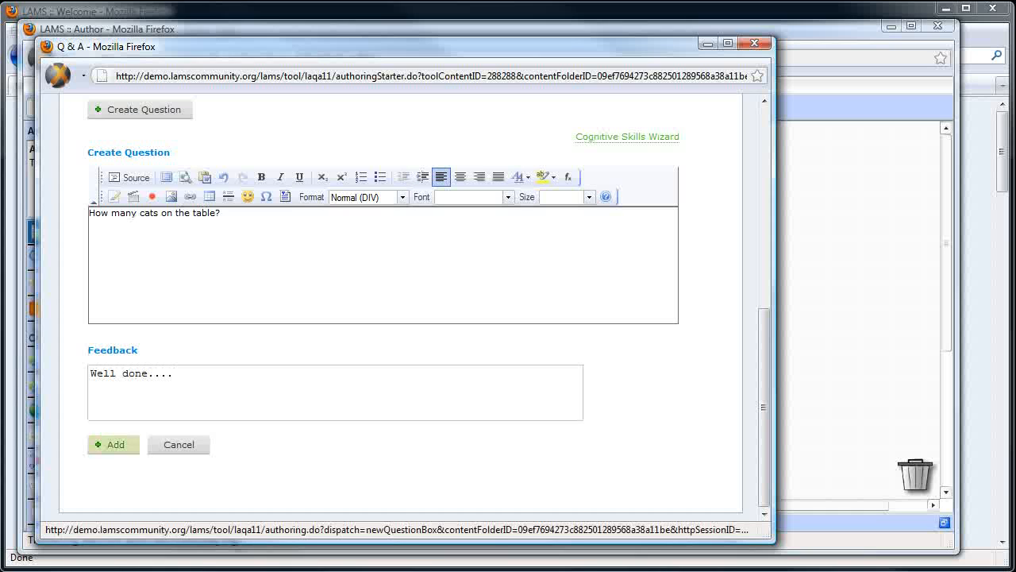
pyautogui.click(113, 444)
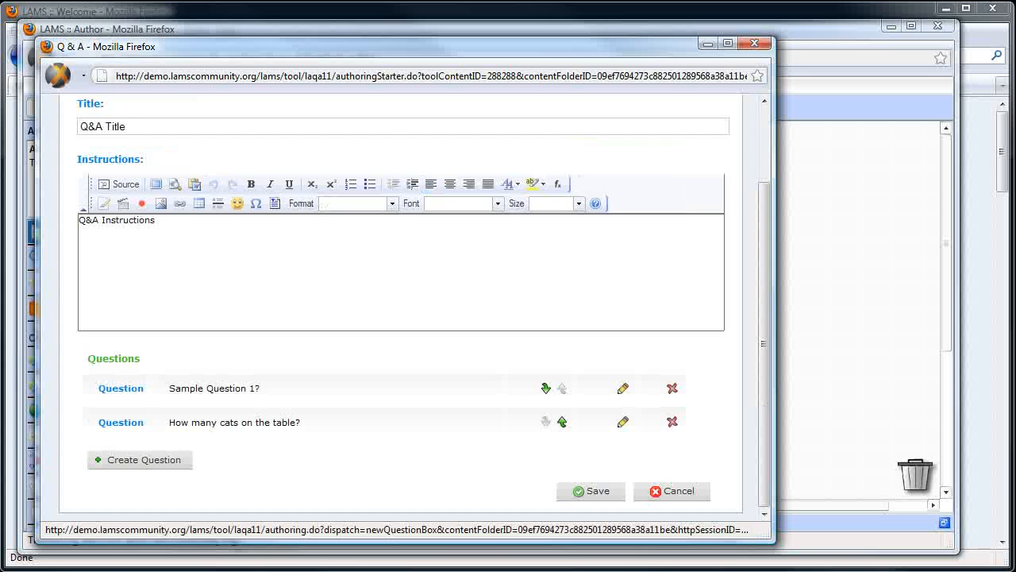
pyautogui.click(591, 491)
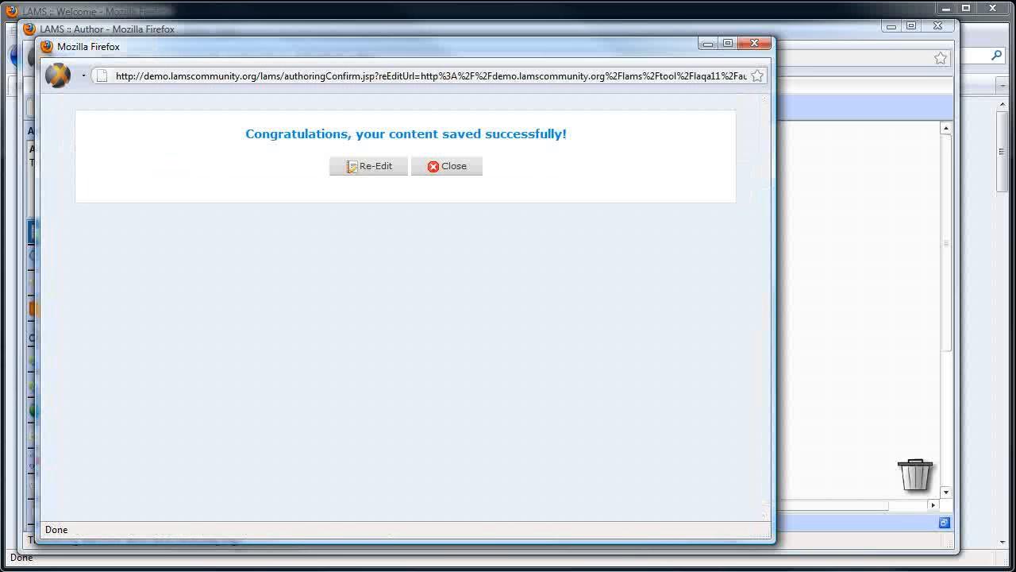
pyautogui.moveTo(369, 166)
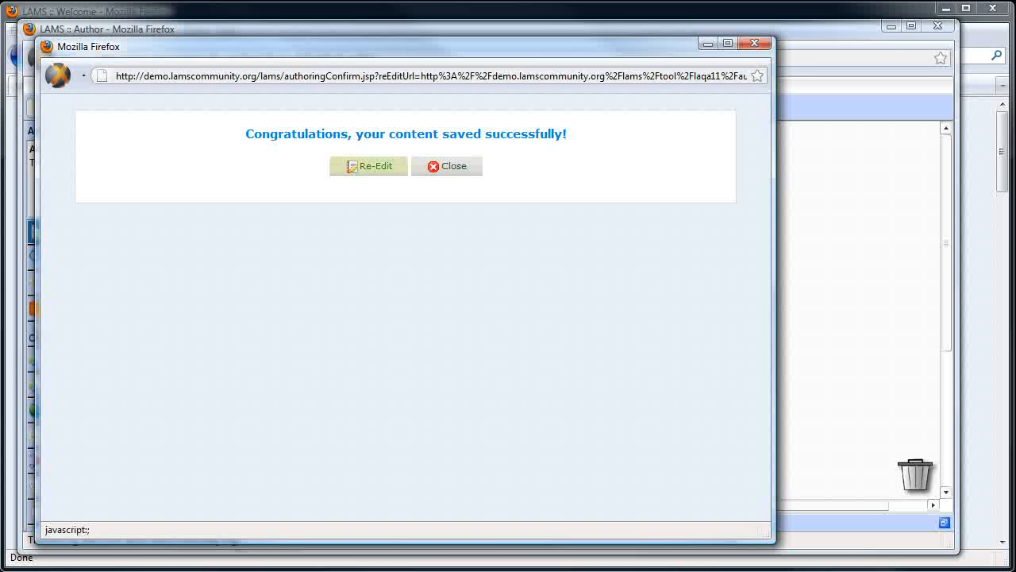
pyautogui.click(447, 166)
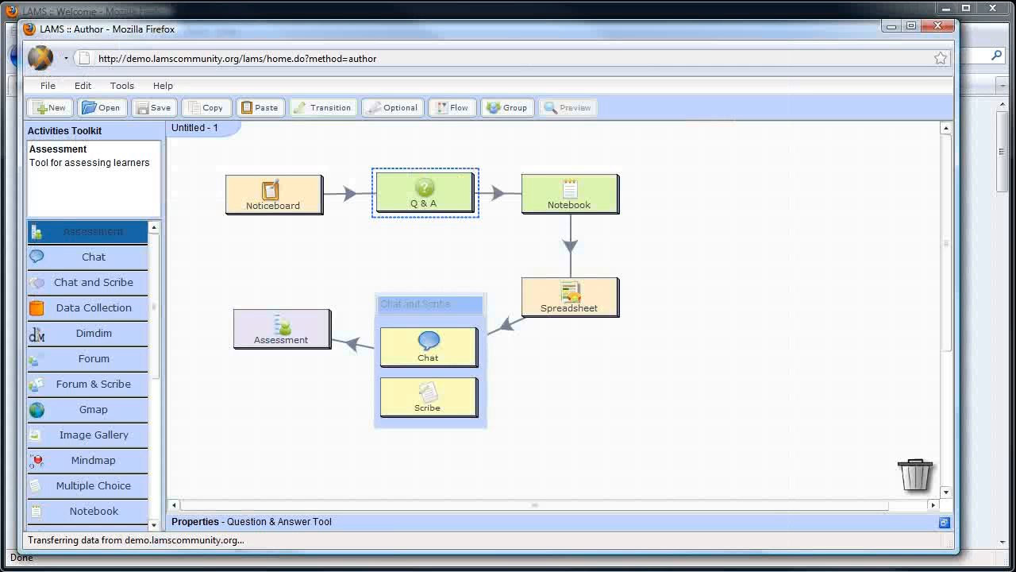
# Open the Notebook activity's settings and view its Advanced and Instructions tabs.
pyautogui.click(570, 194)
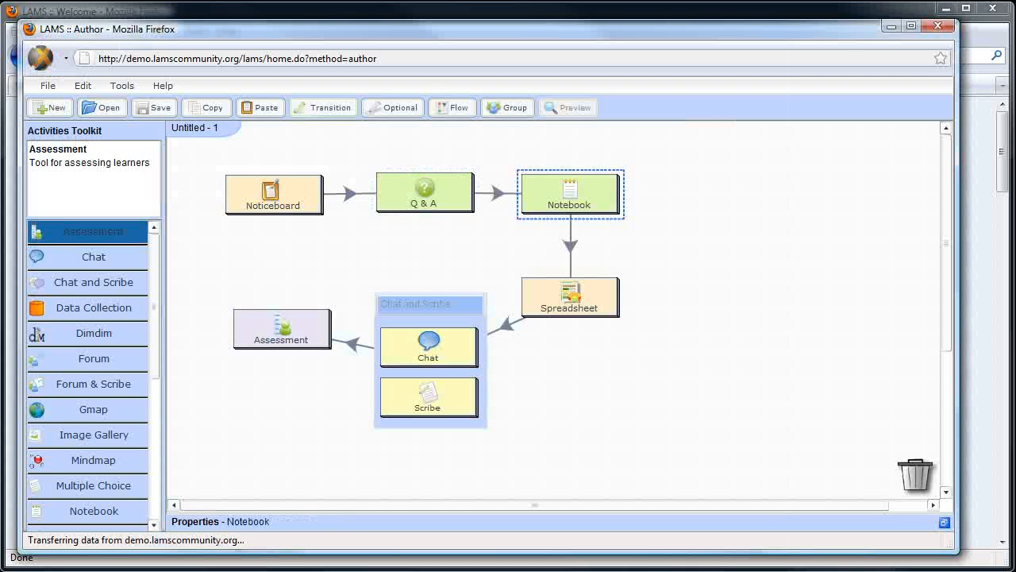
pyautogui.doubleClick(569, 194)
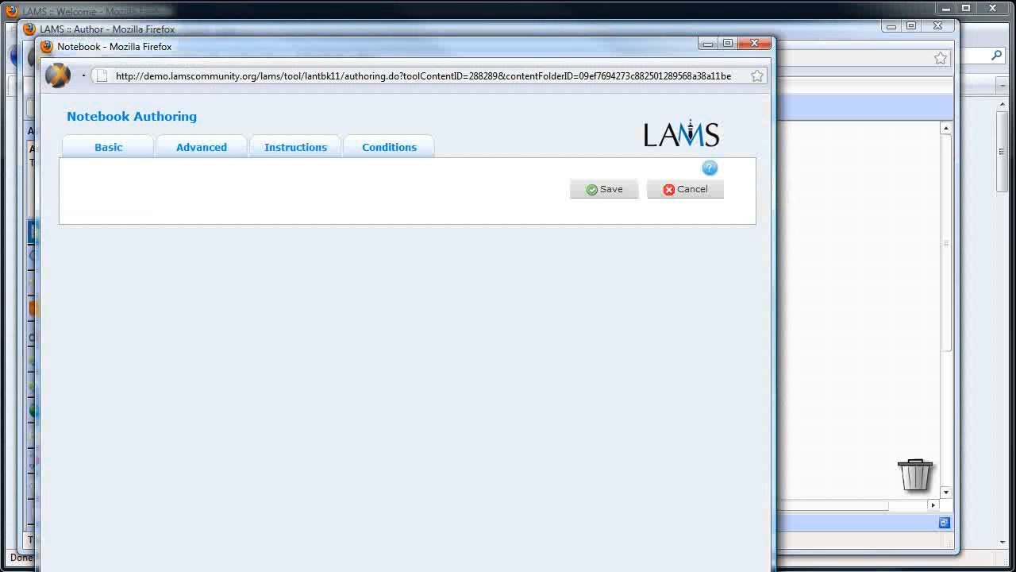
pyautogui.click(108, 146)
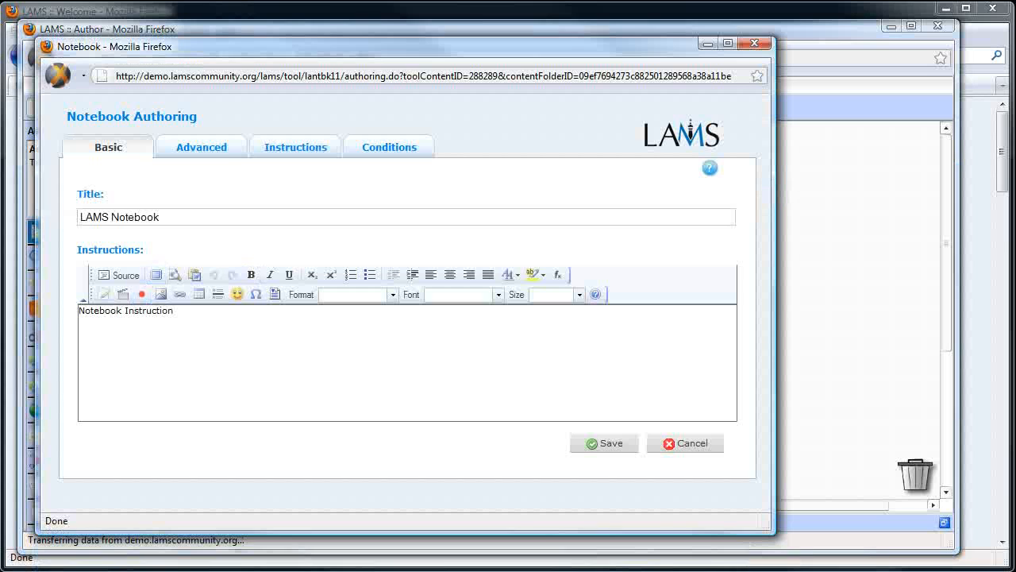
pyautogui.click(201, 147)
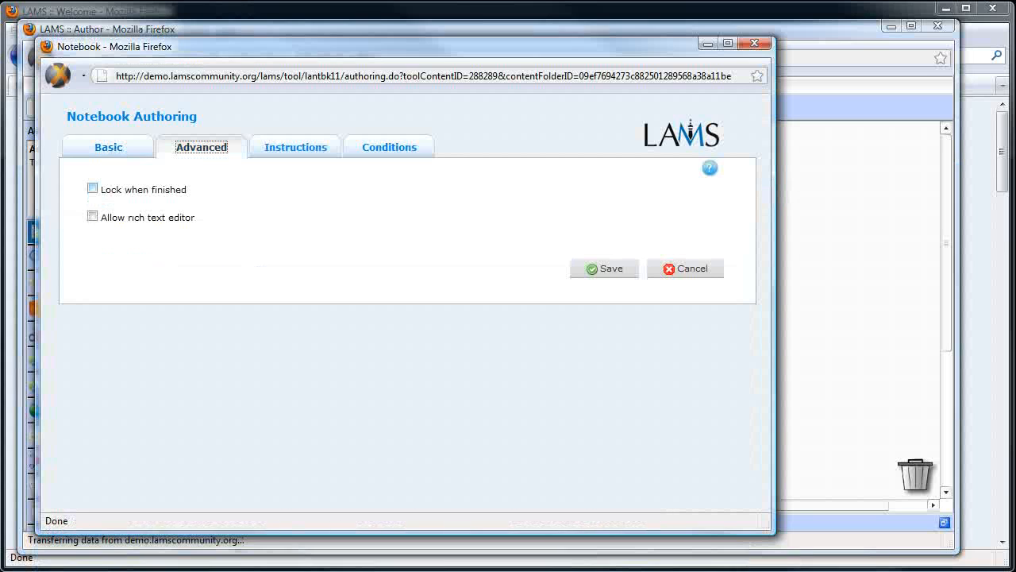
pyautogui.click(92, 216)
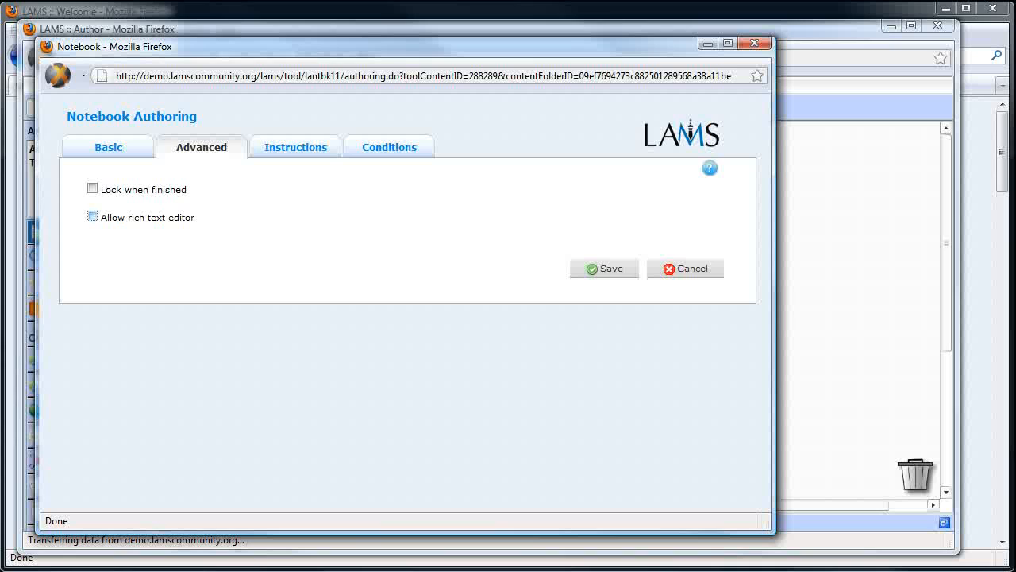
pyautogui.click(92, 217)
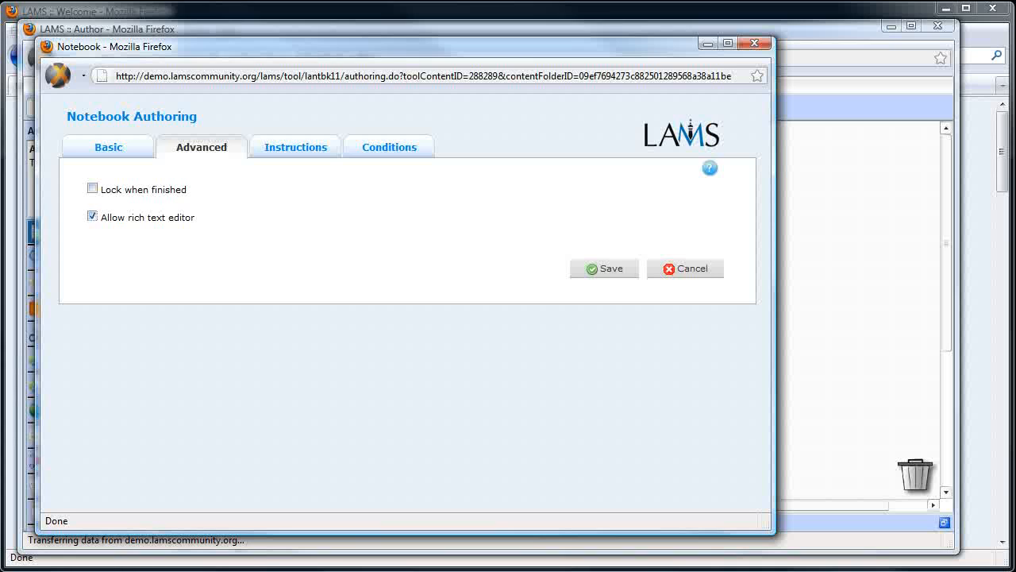
pyautogui.click(294, 147)
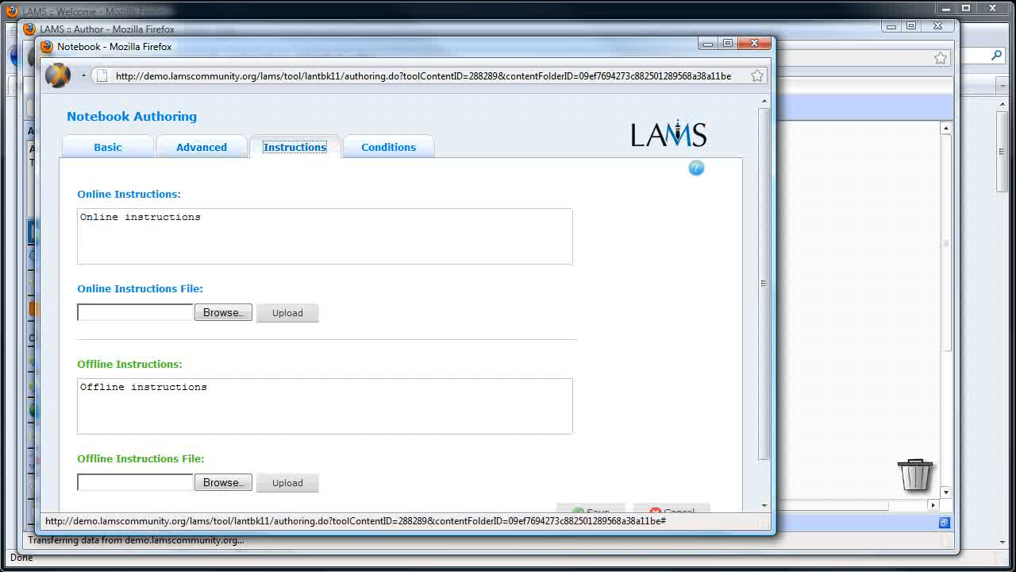
pyautogui.scroll(-3)
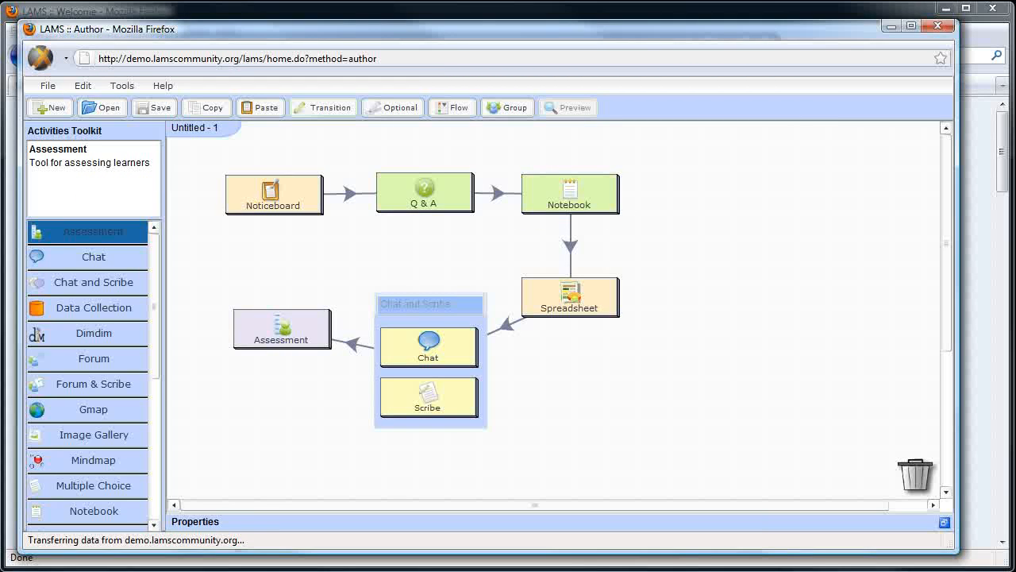
pyautogui.click(569, 297)
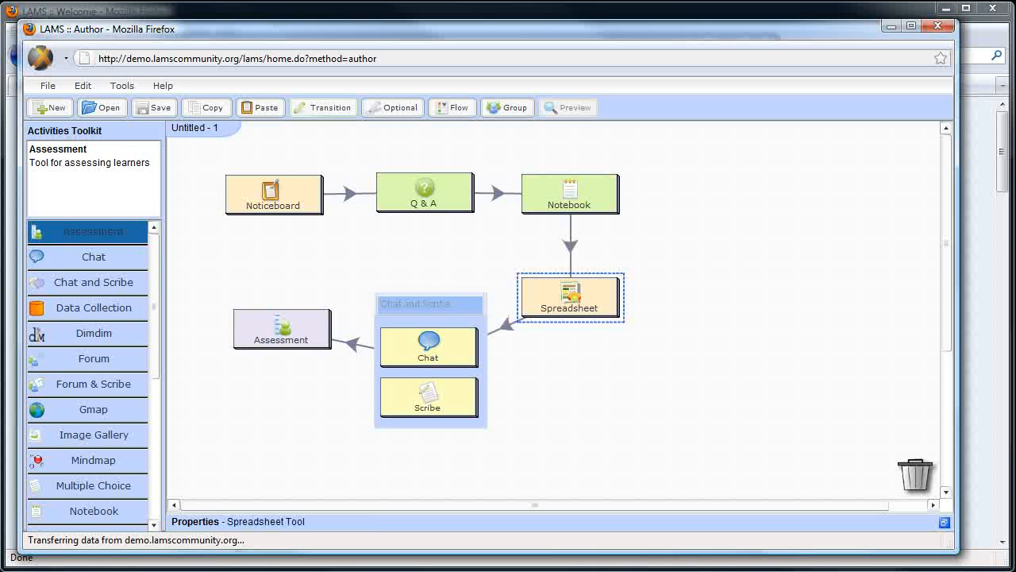
pyautogui.doubleClick(568, 297)
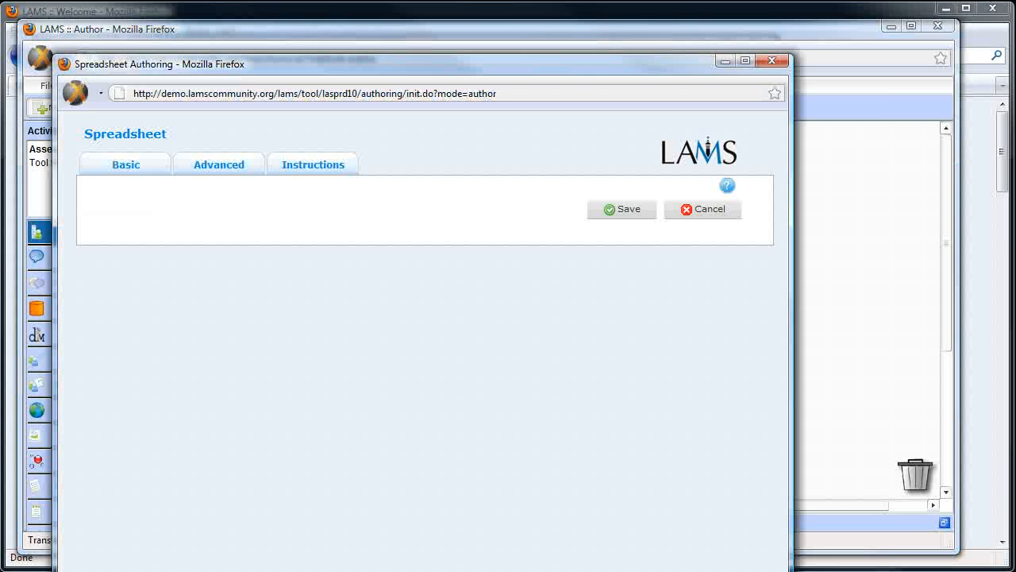
pyautogui.click(125, 165)
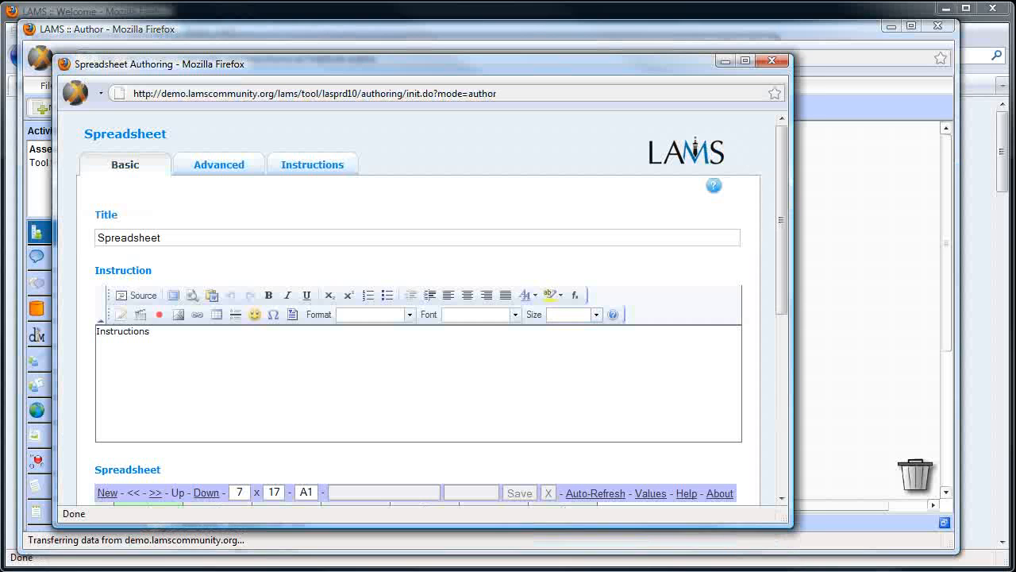
pyautogui.scroll(-3)
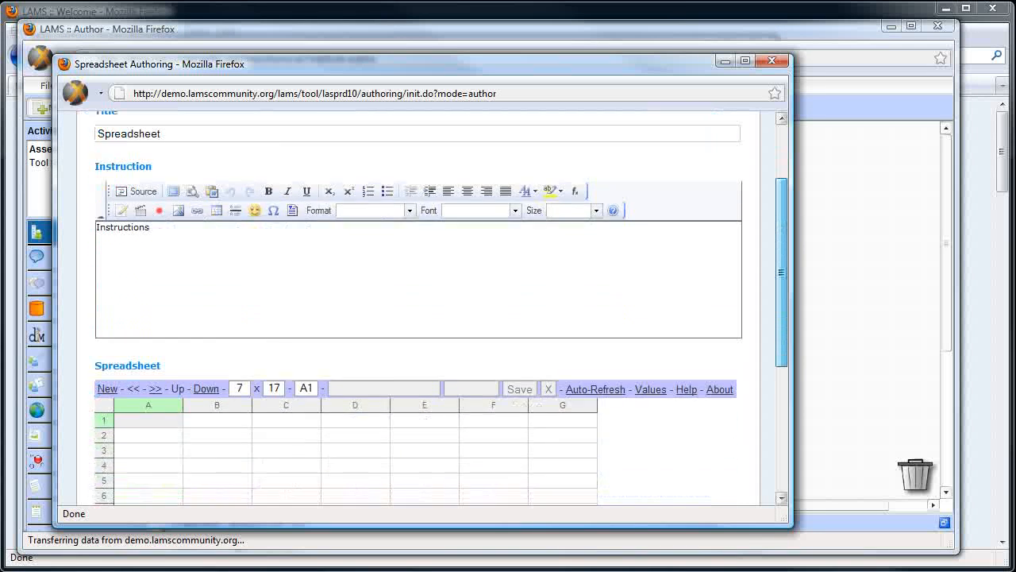
pyautogui.scroll(-3)
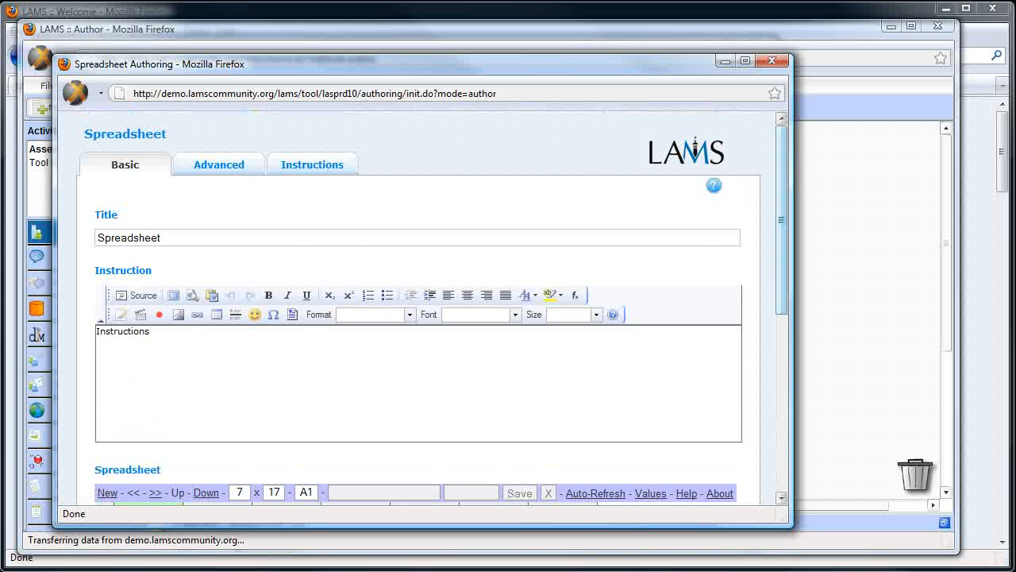
pyautogui.click(218, 164)
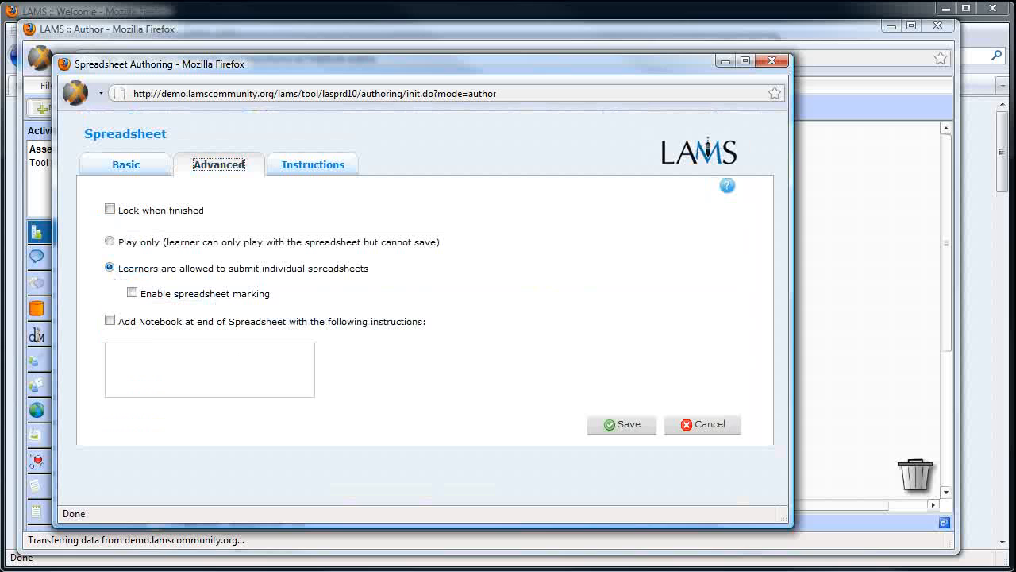
pyautogui.click(312, 165)
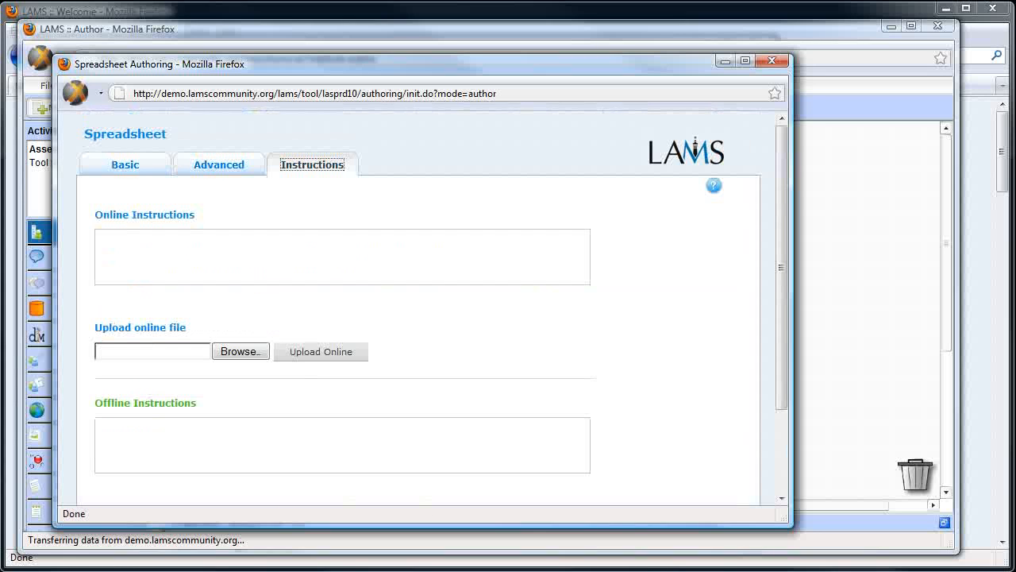
pyautogui.scroll(-3)
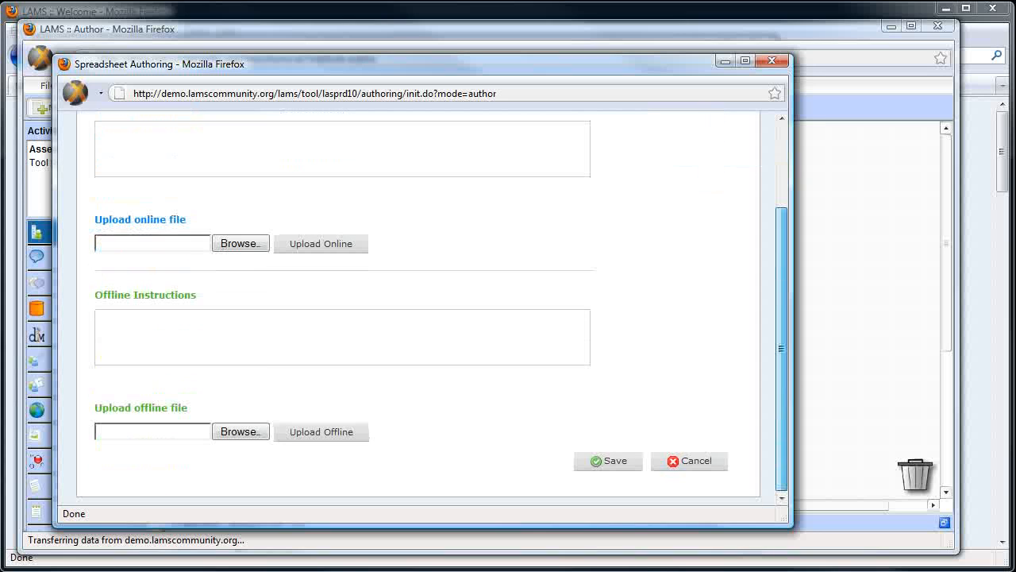
pyautogui.click(688, 460)
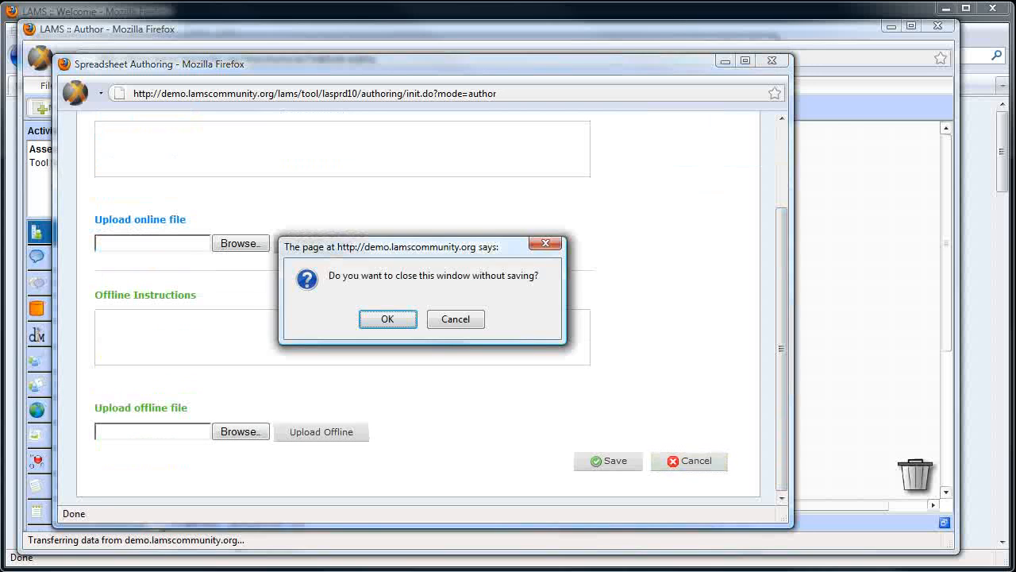
pyautogui.click(387, 318)
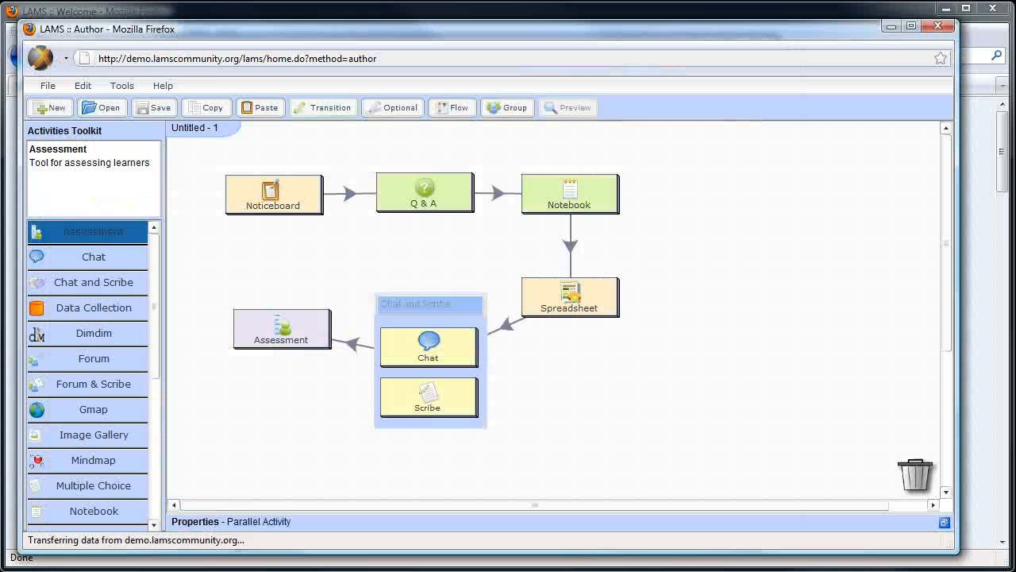
# Pick Submit Files from the toolkit to place between Notebook and Spreadsheet.
pyautogui.click(428, 397)
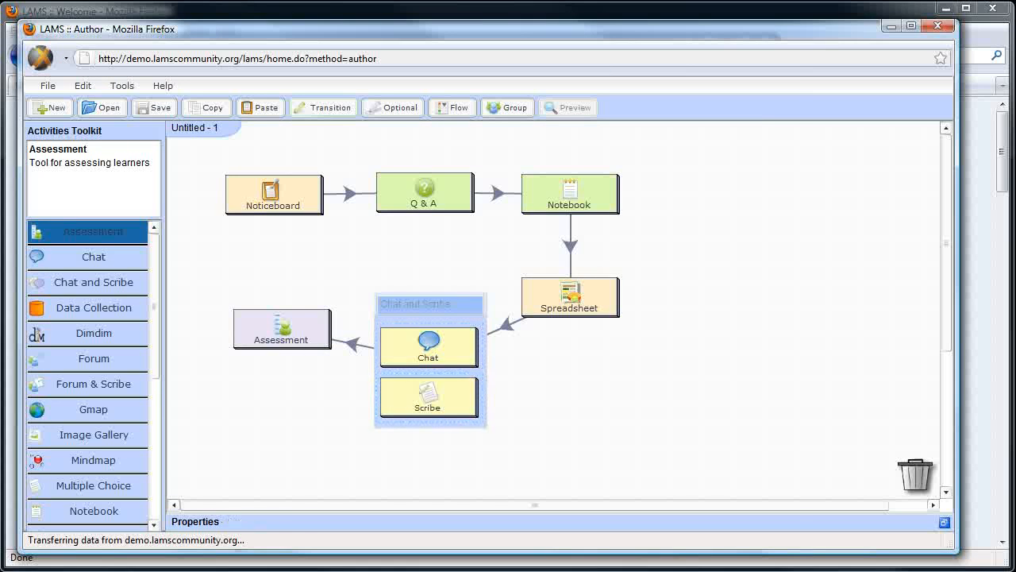
pyautogui.click(282, 328)
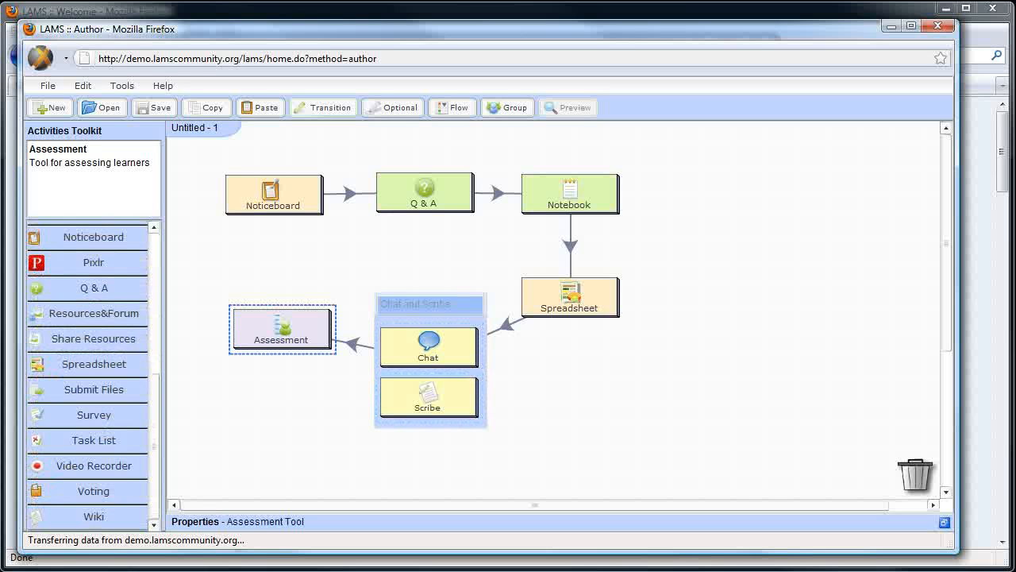
pyautogui.moveTo(88, 415)
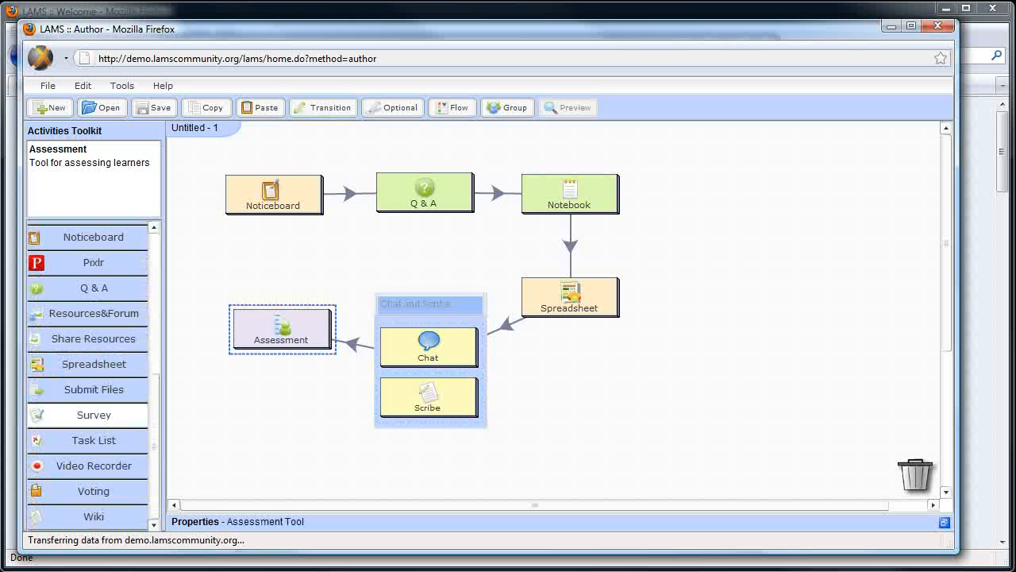
pyautogui.click(92, 389)
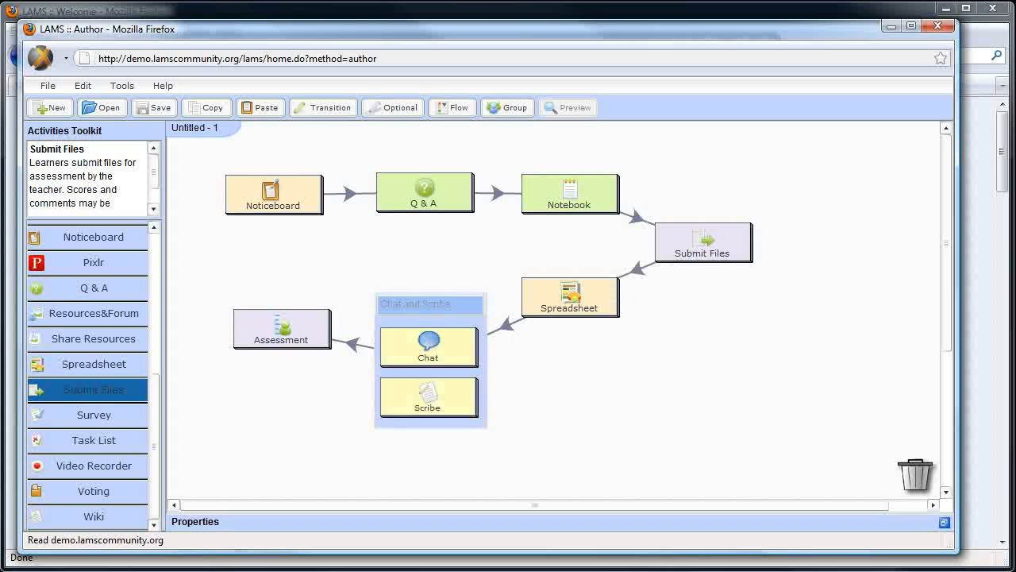
pyautogui.moveTo(155, 108)
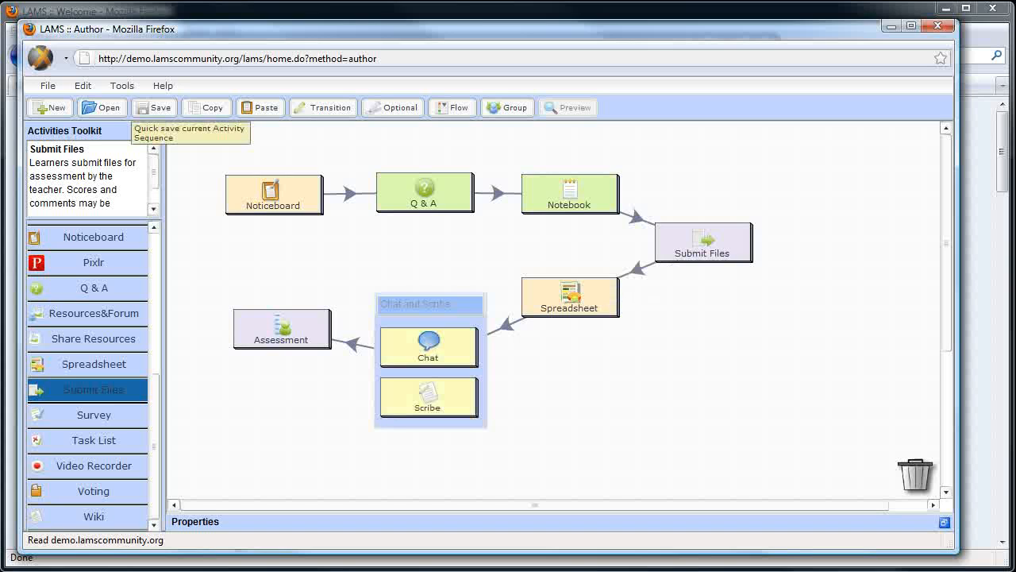
# Save the sequence with file name 'test seq' and dismiss the confirmation alert.
pyautogui.click(154, 107)
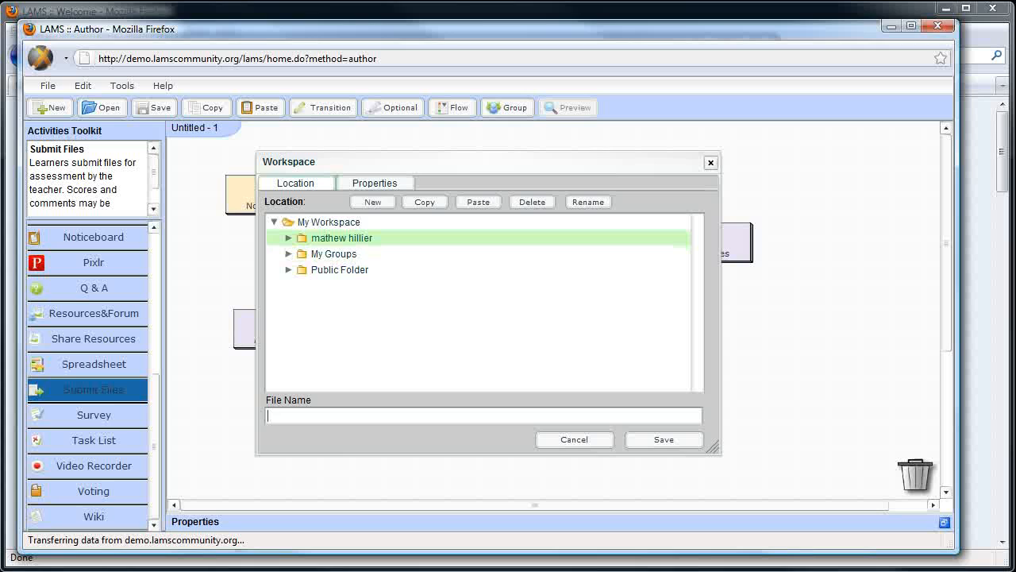
pyautogui.write('test seq')
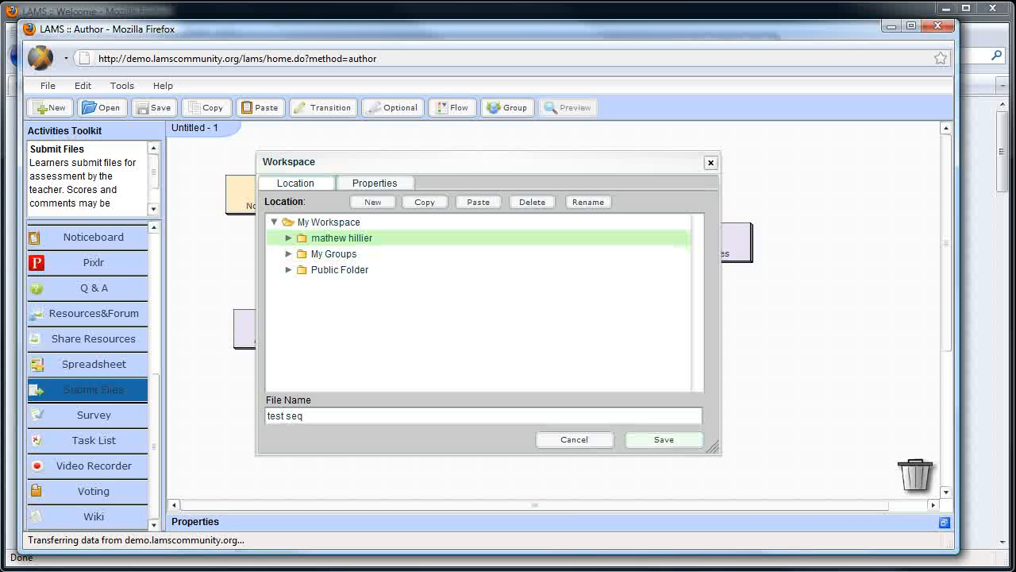
pyautogui.click(663, 439)
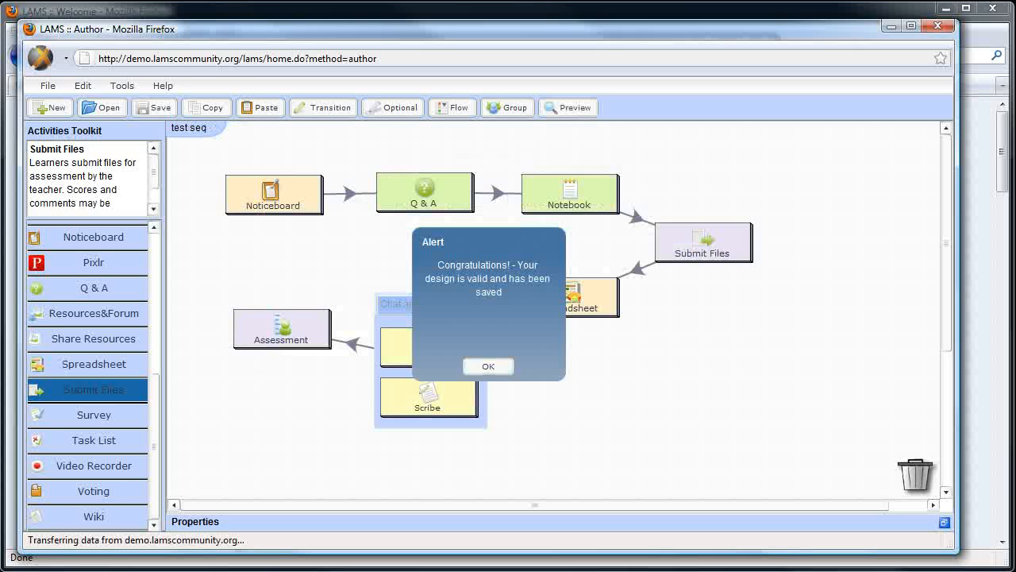
pyautogui.click(488, 366)
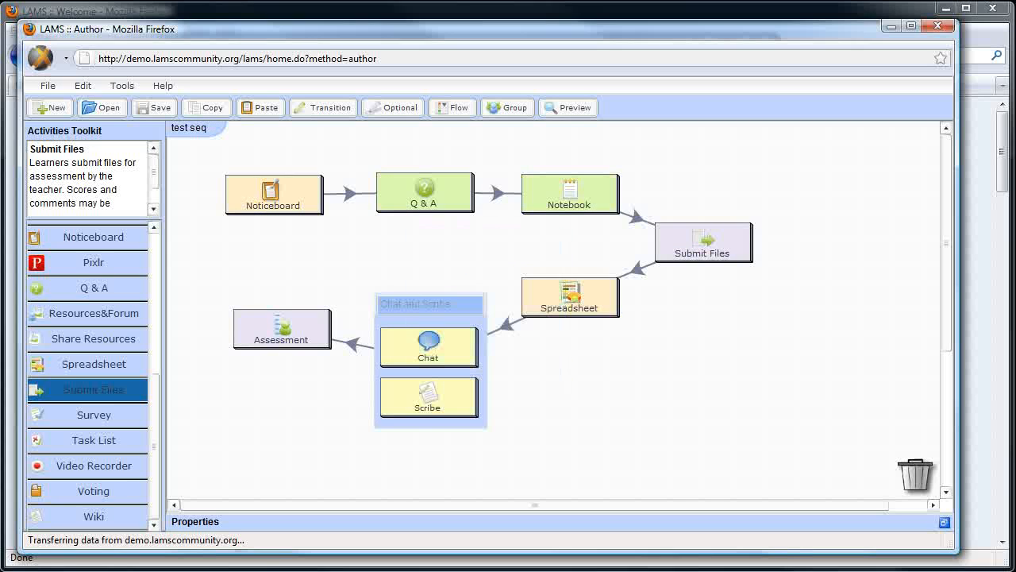